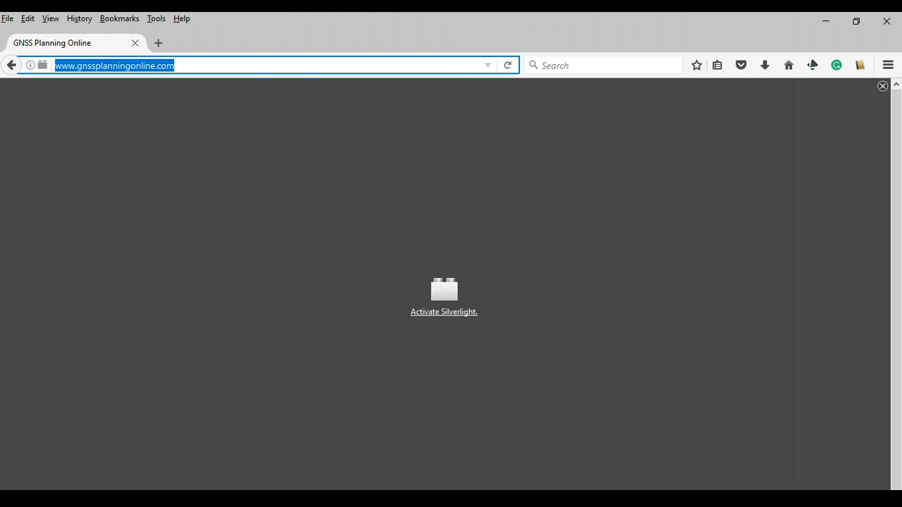
pyautogui.moveTo(299, 133)
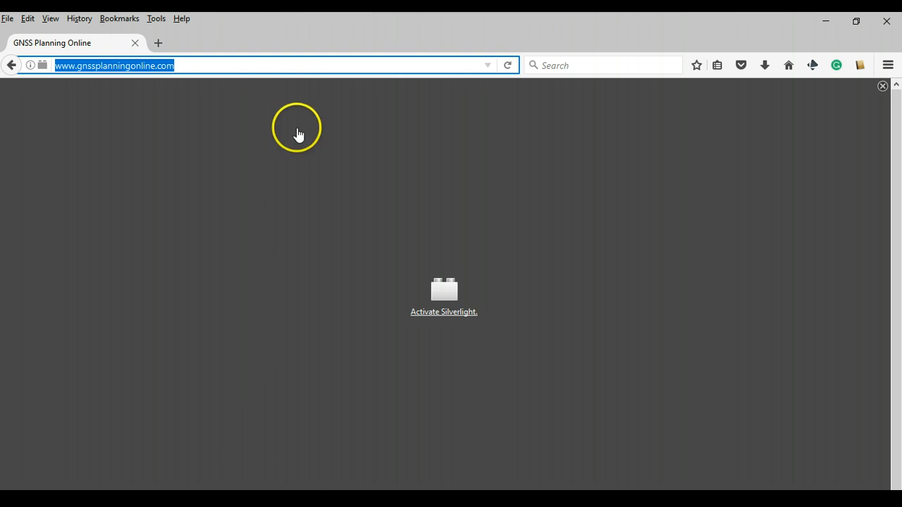
pyautogui.moveTo(274, 78)
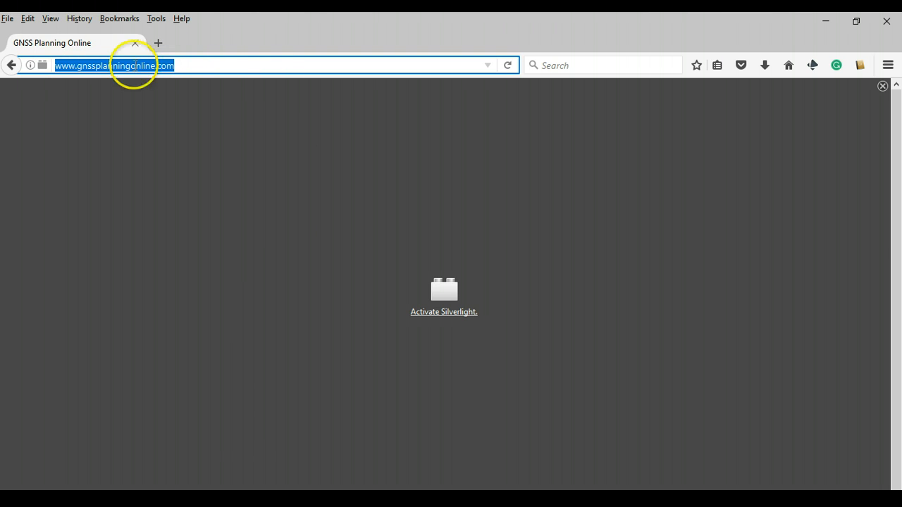
pyautogui.moveTo(185, 65)
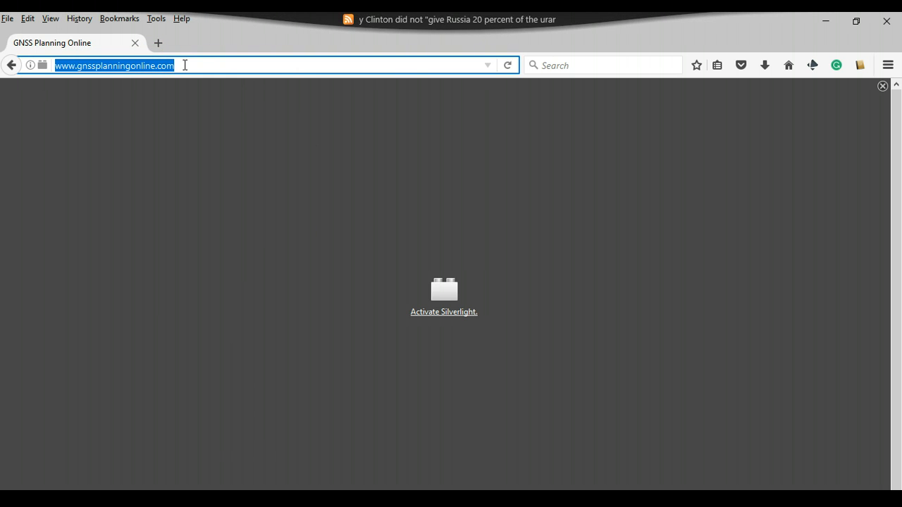
pyautogui.moveTo(542, 319)
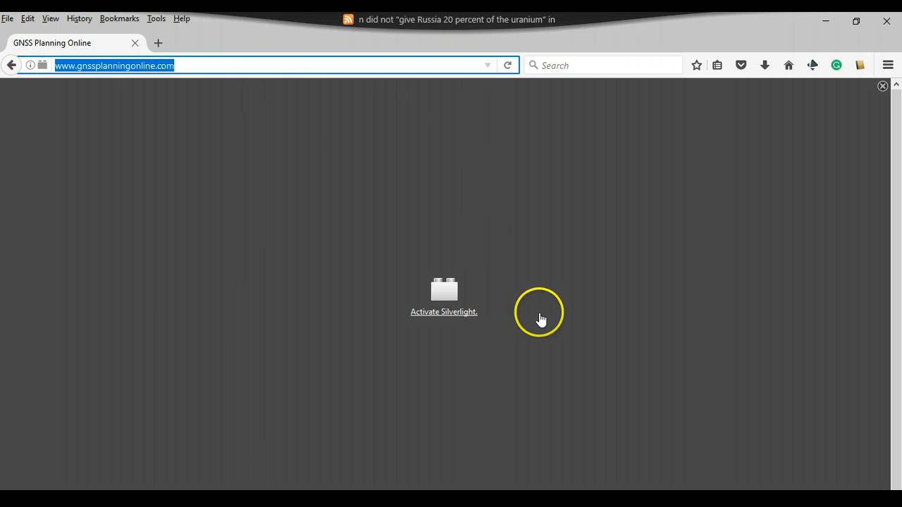
pyautogui.moveTo(479, 345)
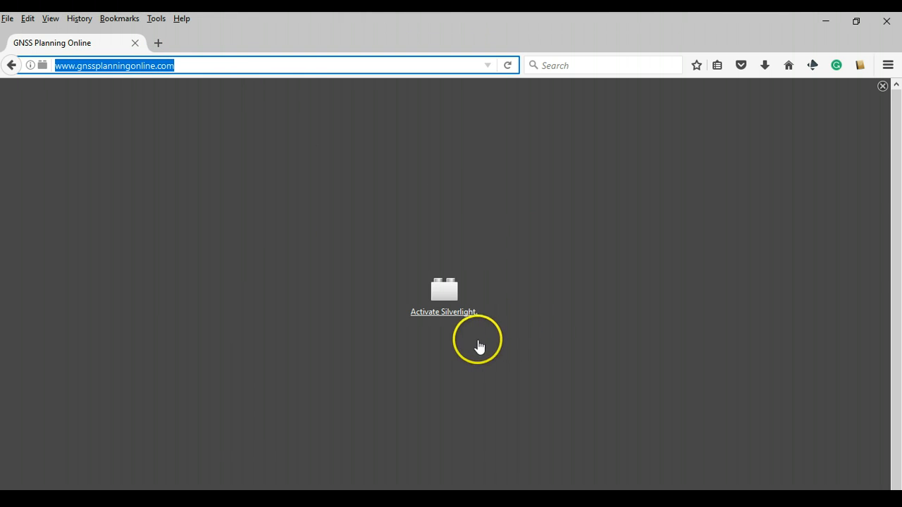
pyautogui.moveTo(440, 324)
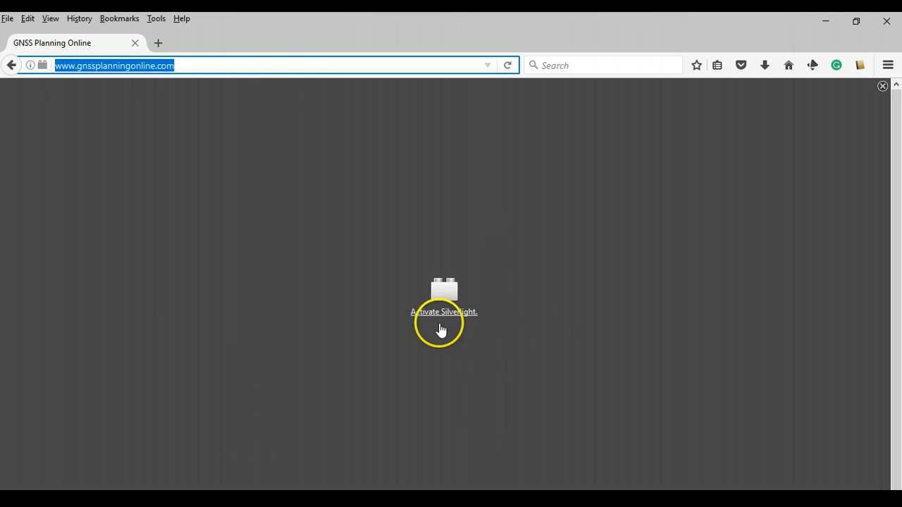
pyautogui.moveTo(449, 329)
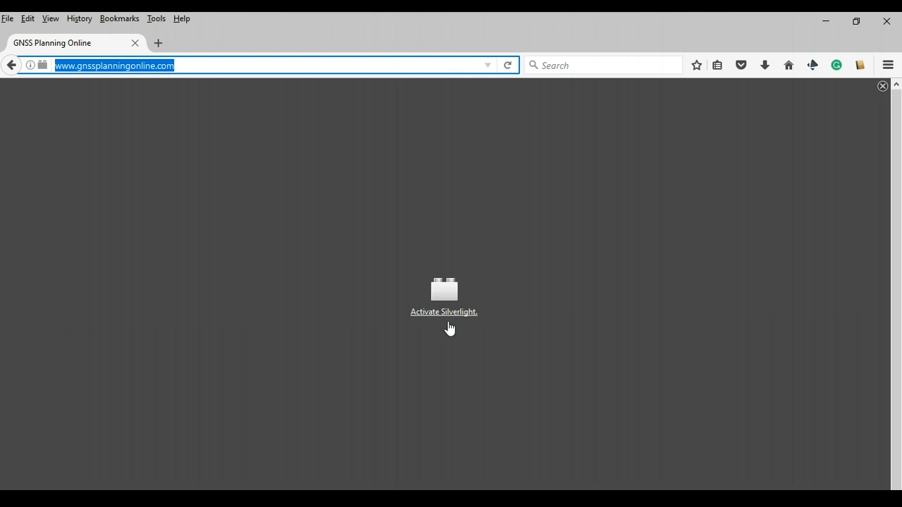
# Activate Silverlight and allow the site to run it so the planning application loads.
pyautogui.click(443, 312)
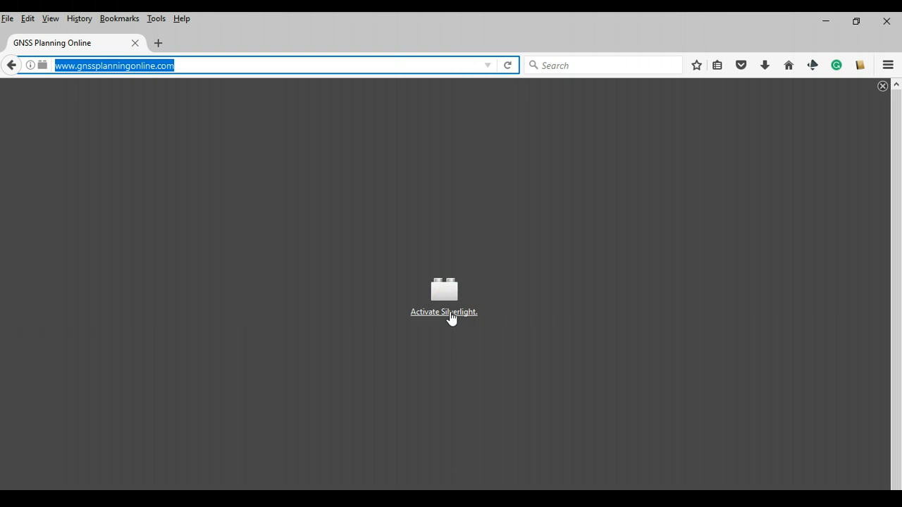
pyautogui.click(444, 297)
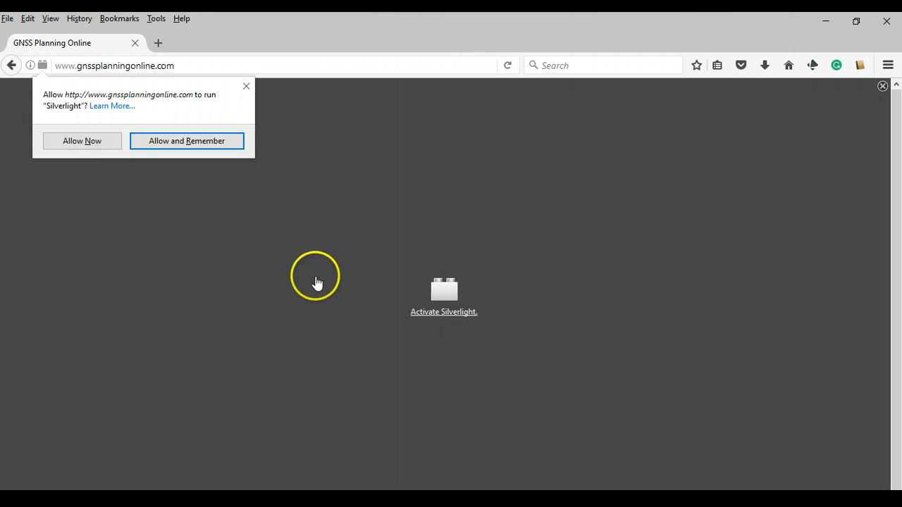
pyautogui.click(186, 141)
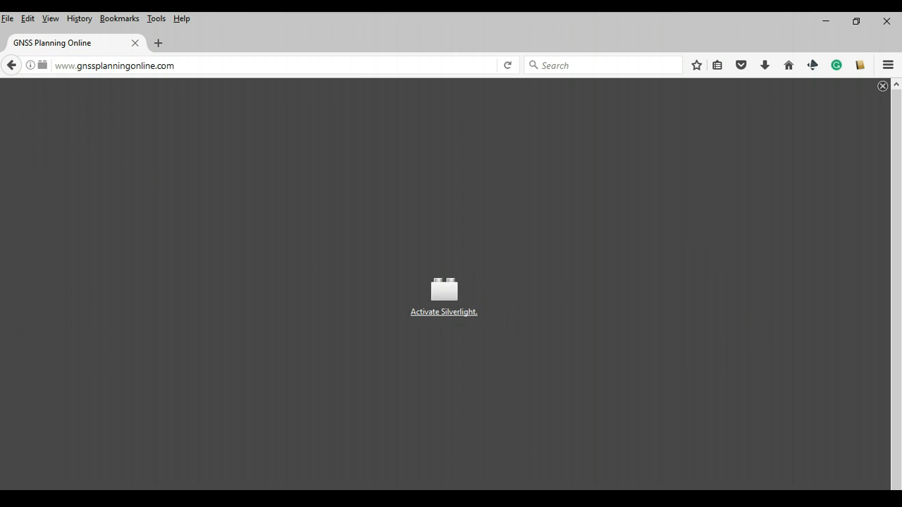
pyautogui.click(444, 311)
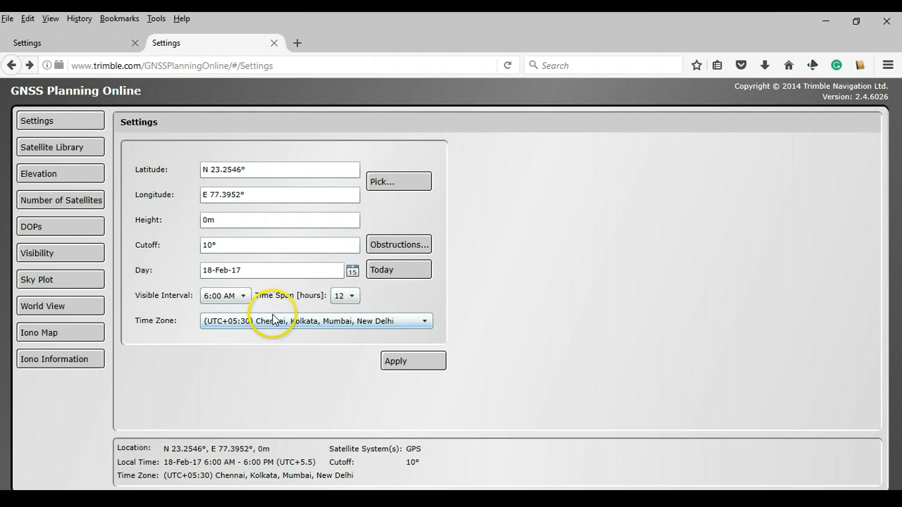
pyautogui.moveTo(73, 130)
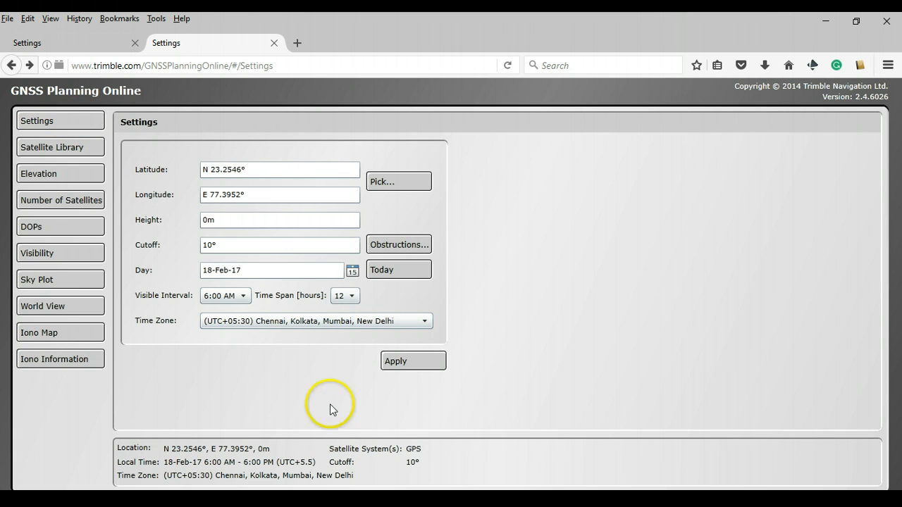
# Bring up the Settings page with location, date, cutoff and time zone filled in.
pyautogui.click(299, 169)
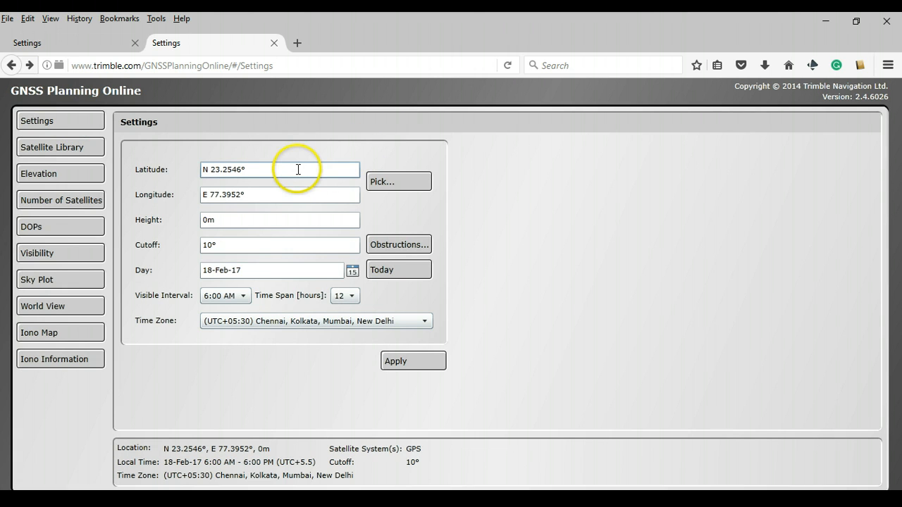
pyautogui.click(276, 194)
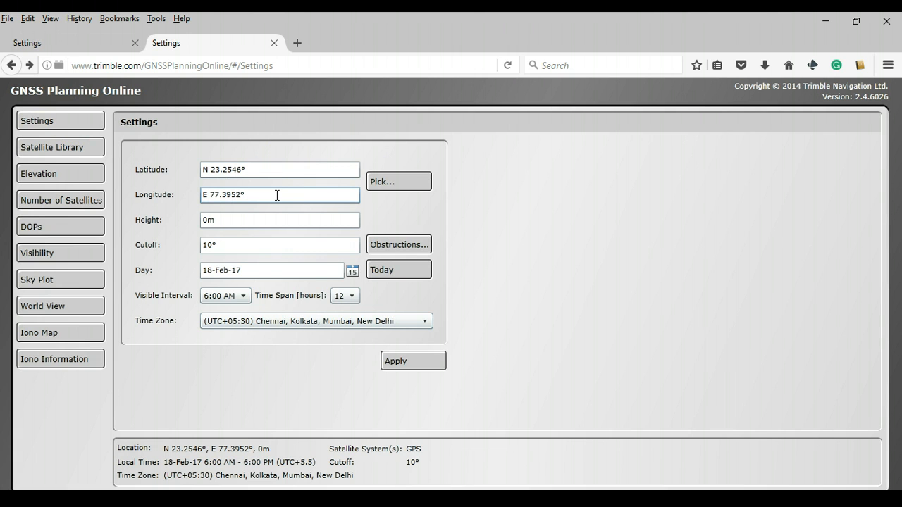
pyautogui.click(262, 169)
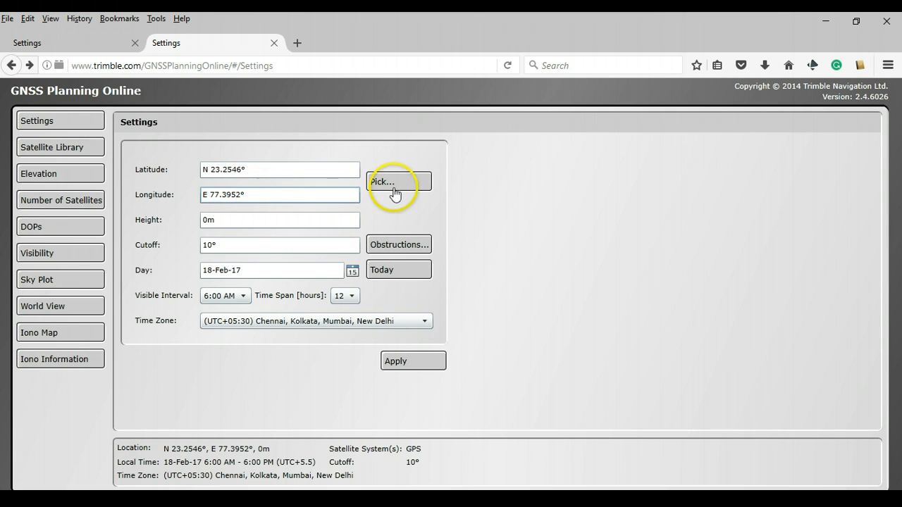
# Pick a new site on the map near Bhopal at N 23.2213°, E 77.3842° and accept it.
pyautogui.click(398, 182)
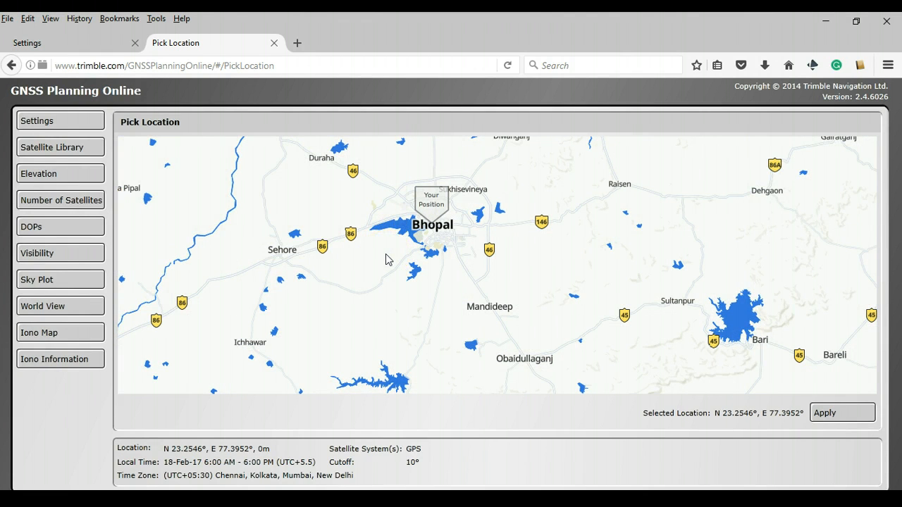
pyautogui.click(431, 242)
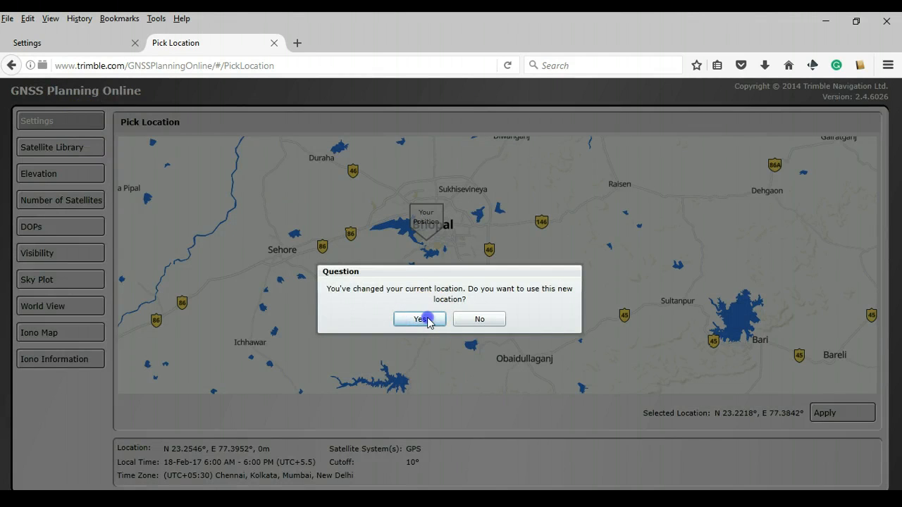
pyautogui.click(418, 318)
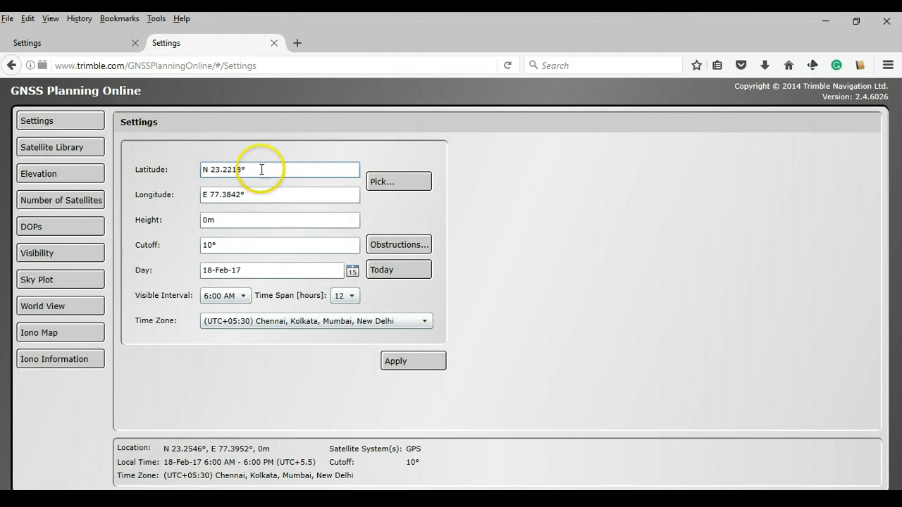
pyautogui.click(279, 195)
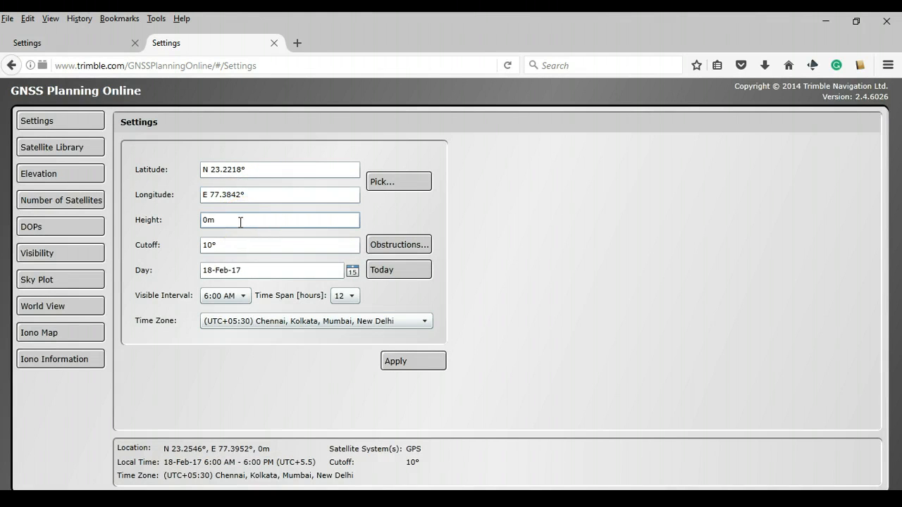
pyautogui.click(236, 220)
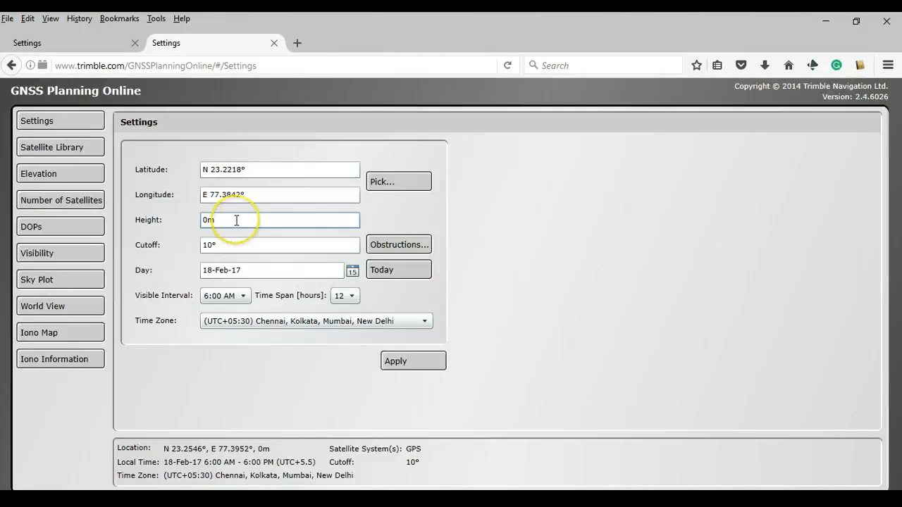
pyautogui.moveTo(255, 257)
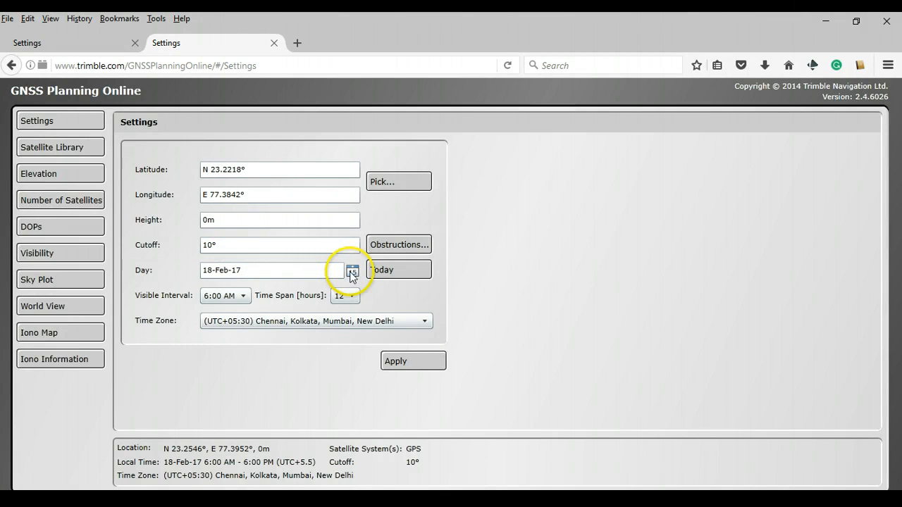
pyautogui.moveTo(339, 243)
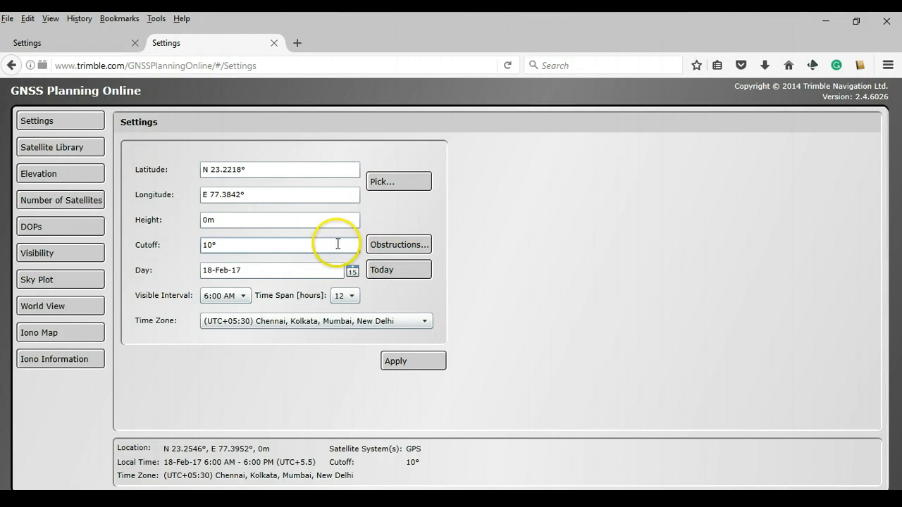
pyautogui.moveTo(399, 245)
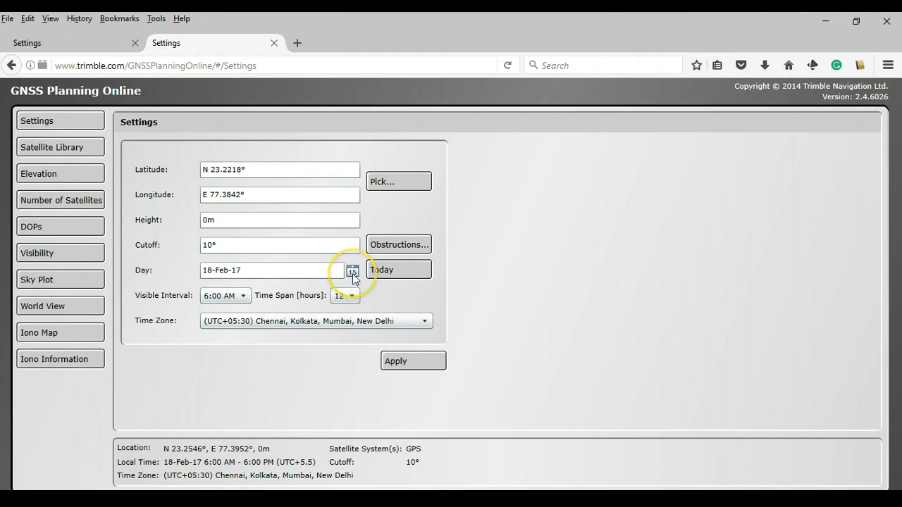
pyautogui.click(352, 270)
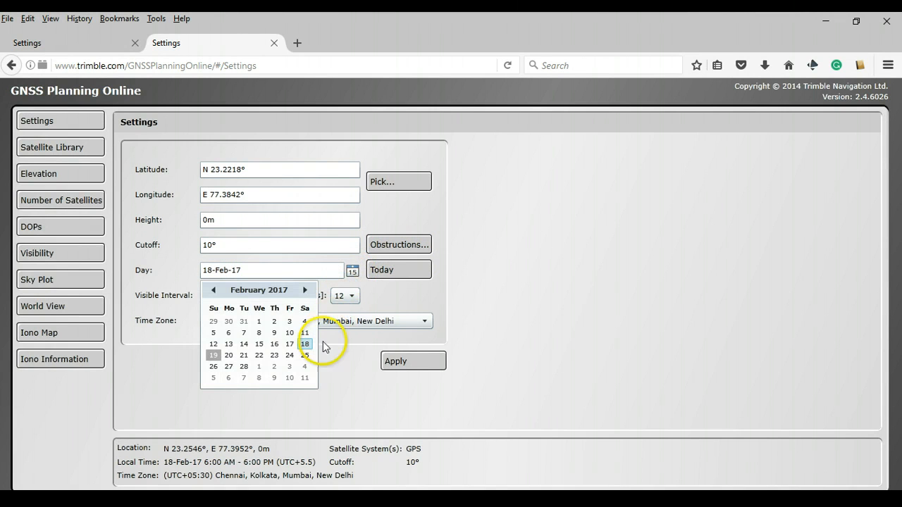
pyautogui.moveTo(293, 366)
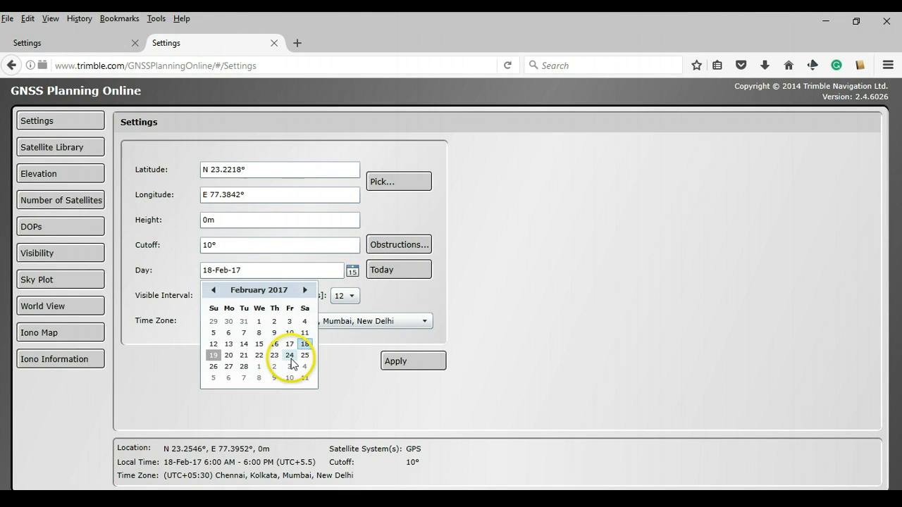
pyautogui.click(290, 355)
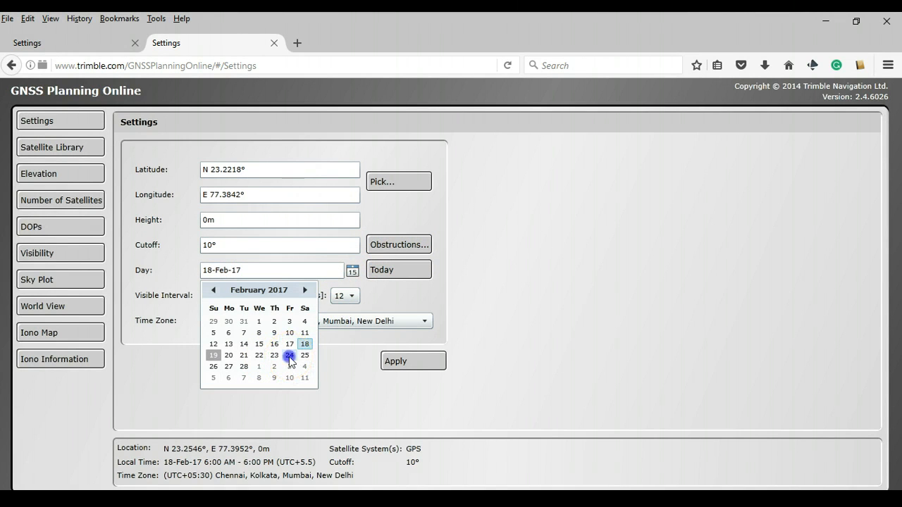
pyautogui.click(290, 355)
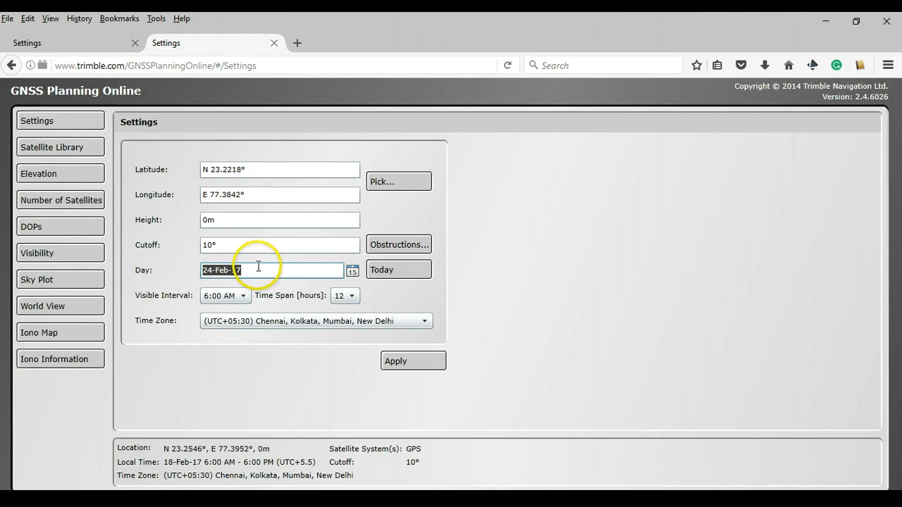
pyautogui.moveTo(332, 289)
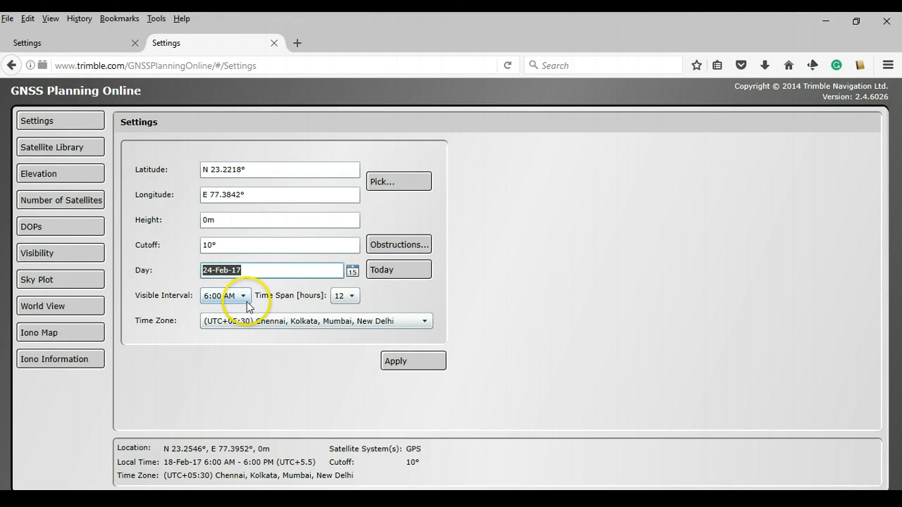
pyautogui.moveTo(210, 304)
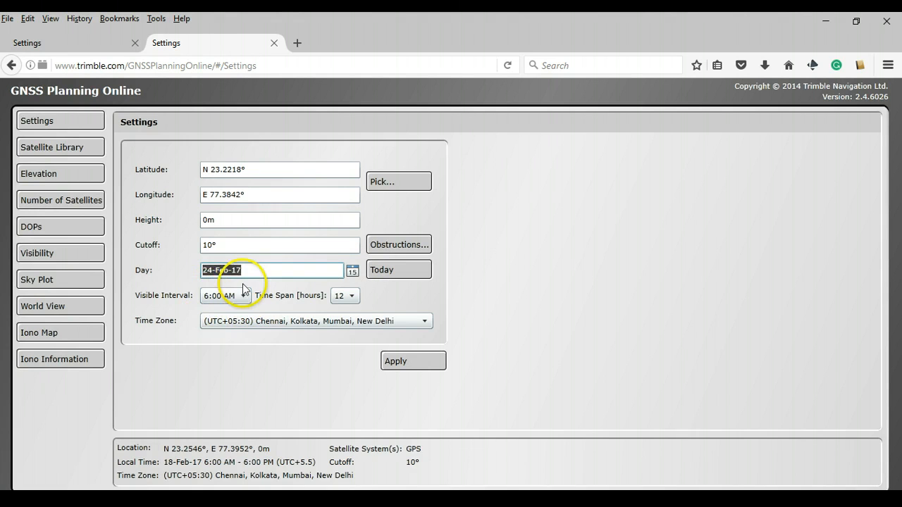
pyautogui.moveTo(248, 298)
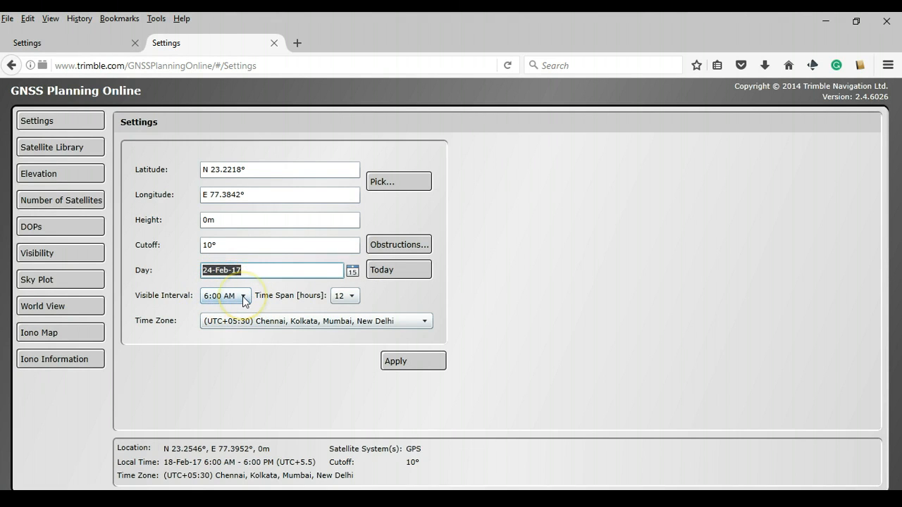
pyautogui.moveTo(197, 281)
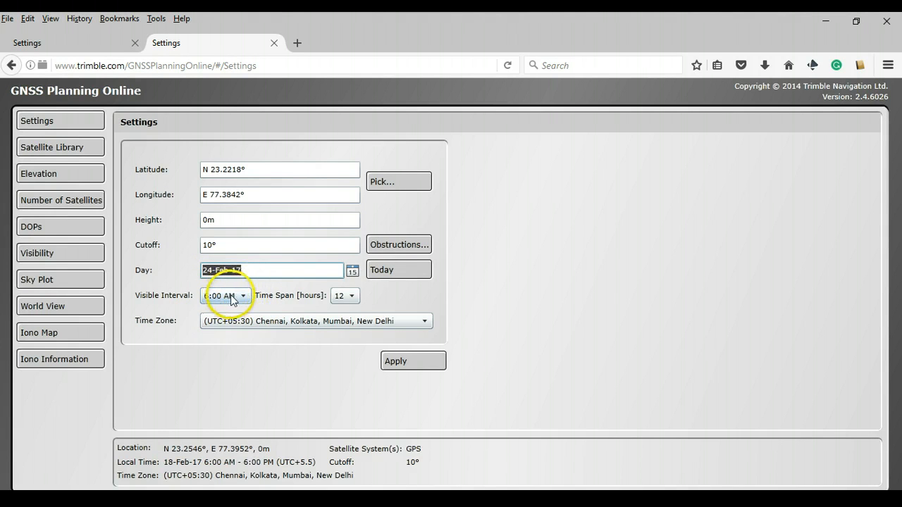
pyautogui.moveTo(358, 302)
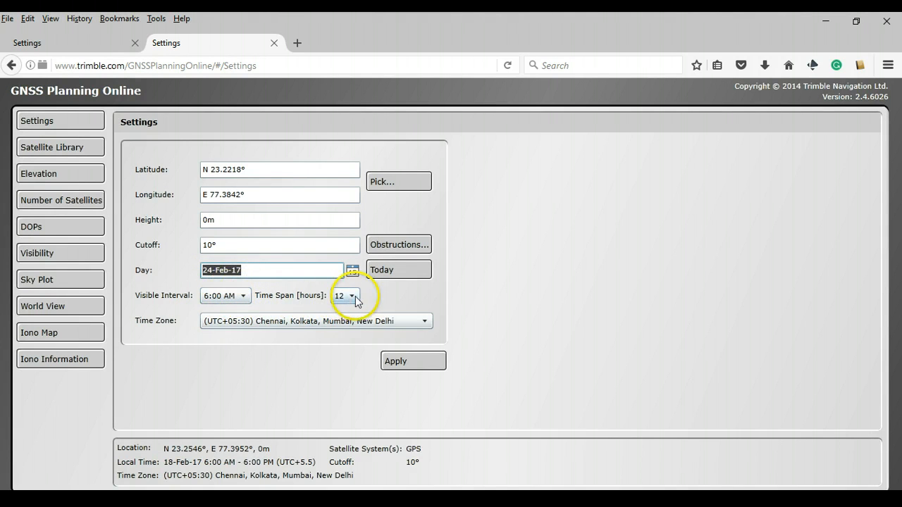
# Set the time span to 6 hours and apply, giving 24-Feb-17 6:00 AM–12:00 PM.
pyautogui.click(352, 296)
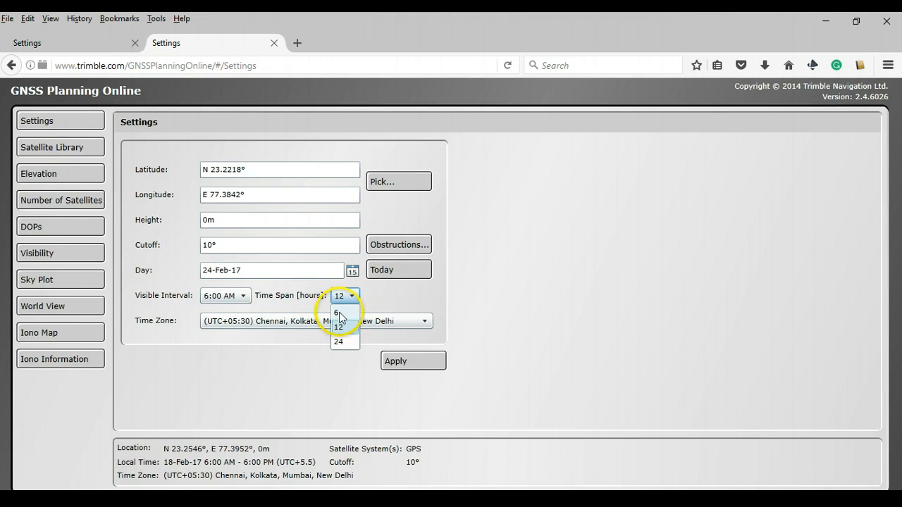
pyautogui.click(335, 313)
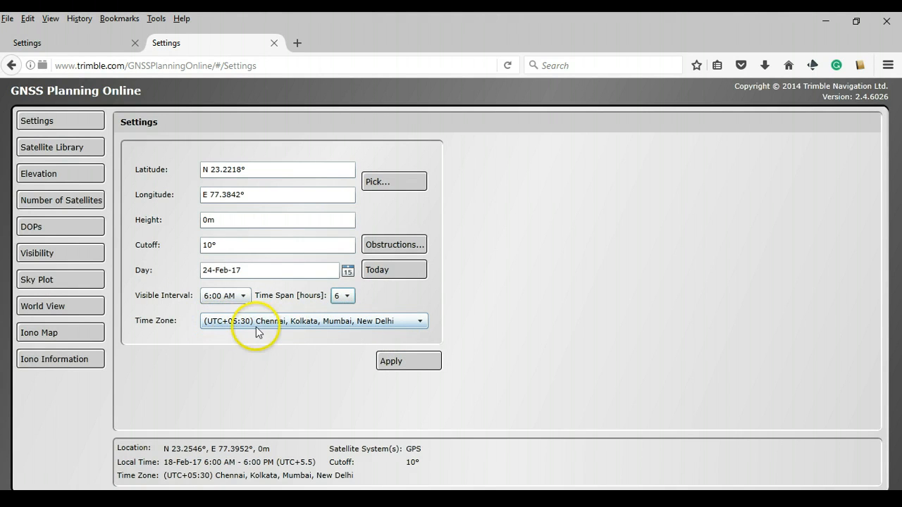
pyautogui.moveTo(238, 331)
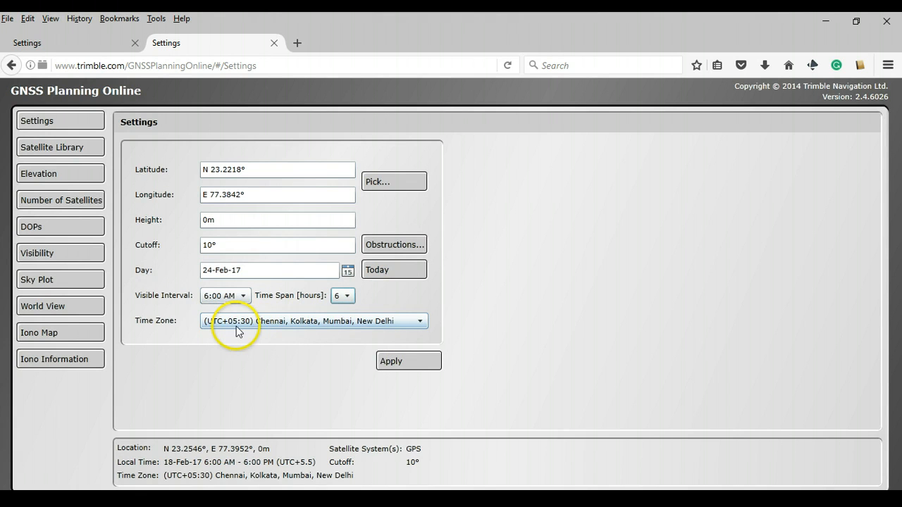
pyautogui.moveTo(245, 331)
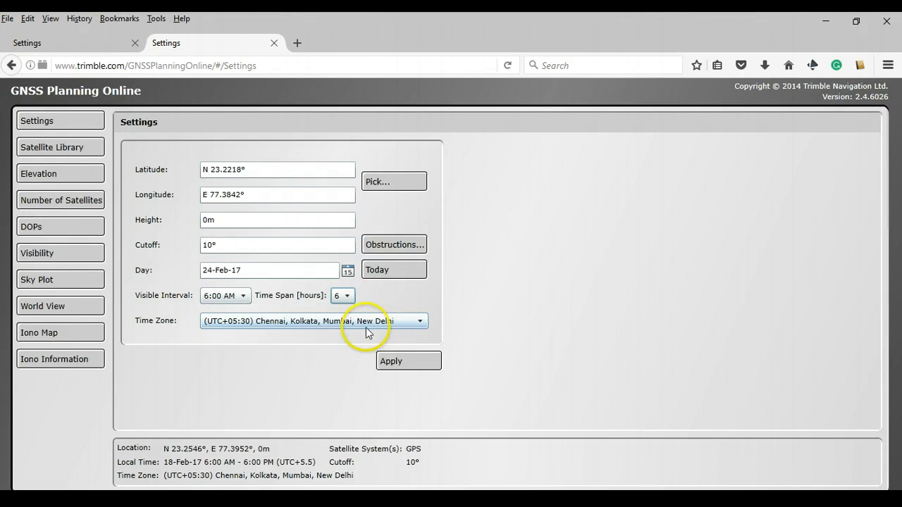
pyautogui.moveTo(393, 245)
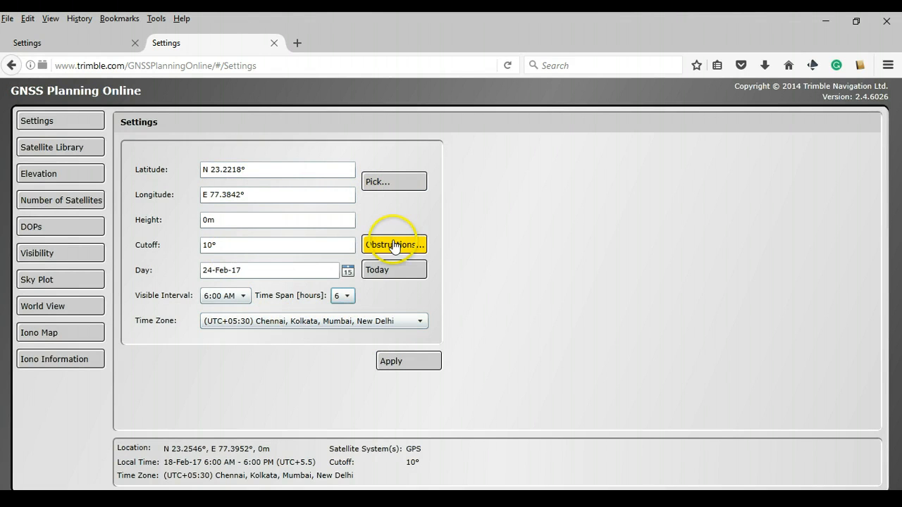
pyautogui.moveTo(386, 251)
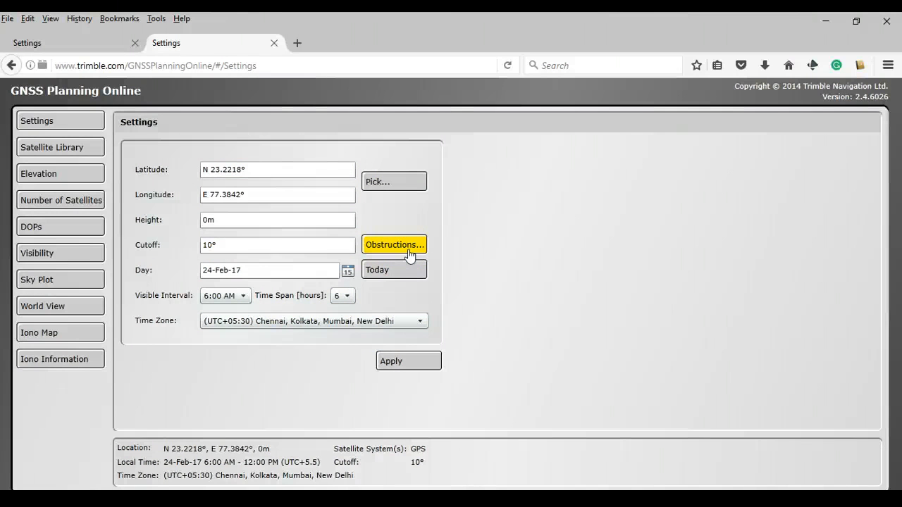
pyautogui.click(231, 245)
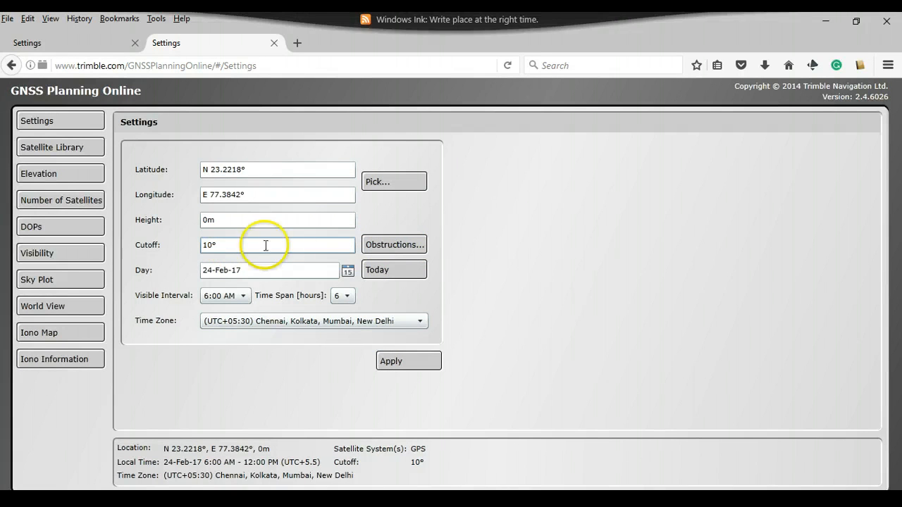
pyautogui.moveTo(344, 245)
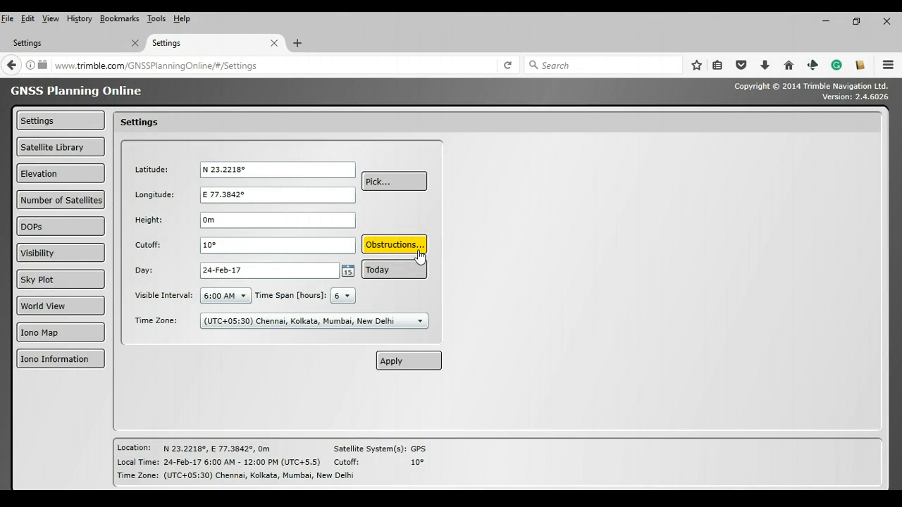
# Bring up the Define Obstruction Curtain editor with its empty sky plot.
pyautogui.click(393, 245)
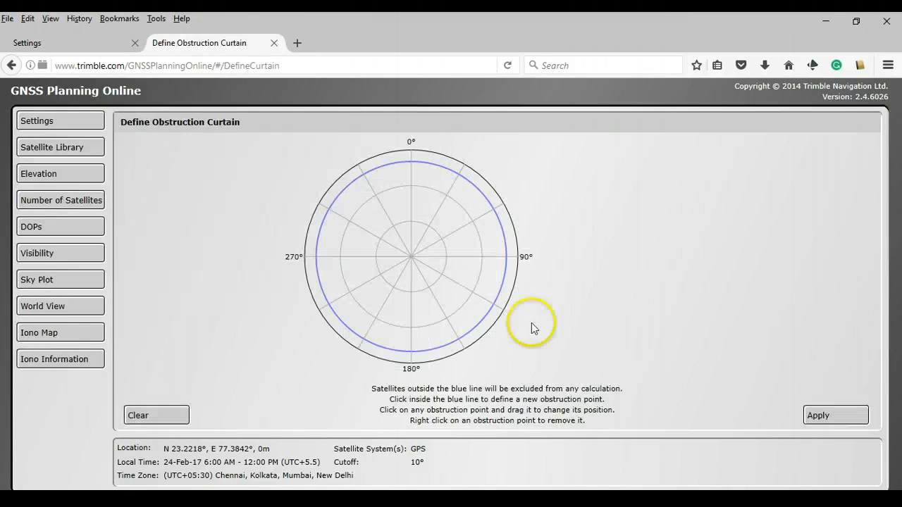
pyautogui.moveTo(368, 387)
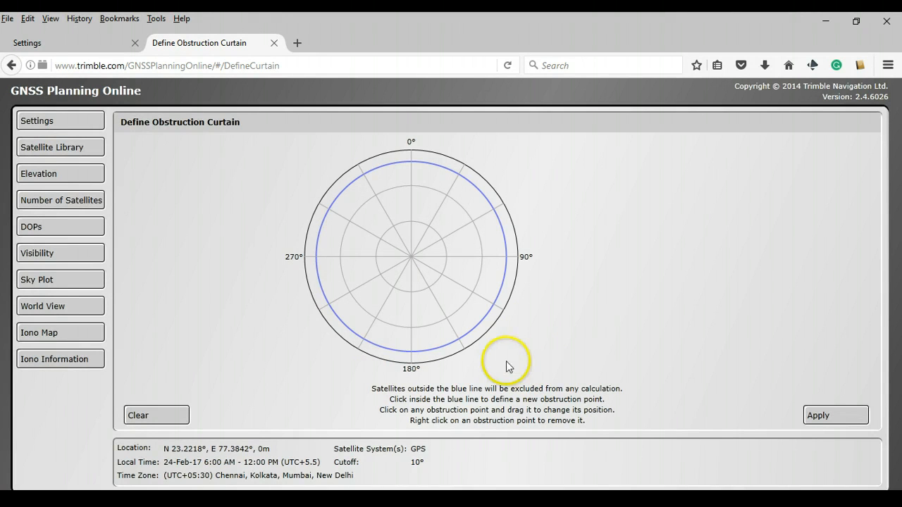
pyautogui.moveTo(419, 226)
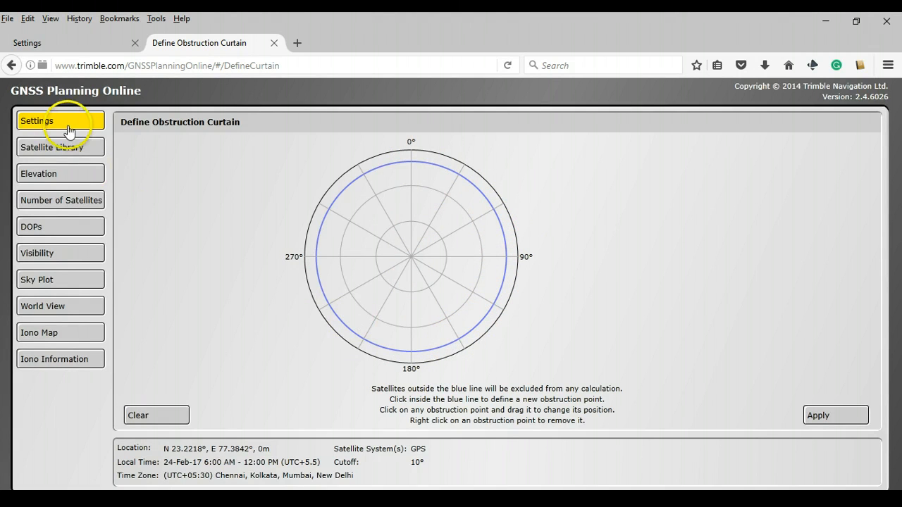
pyautogui.moveTo(468, 322)
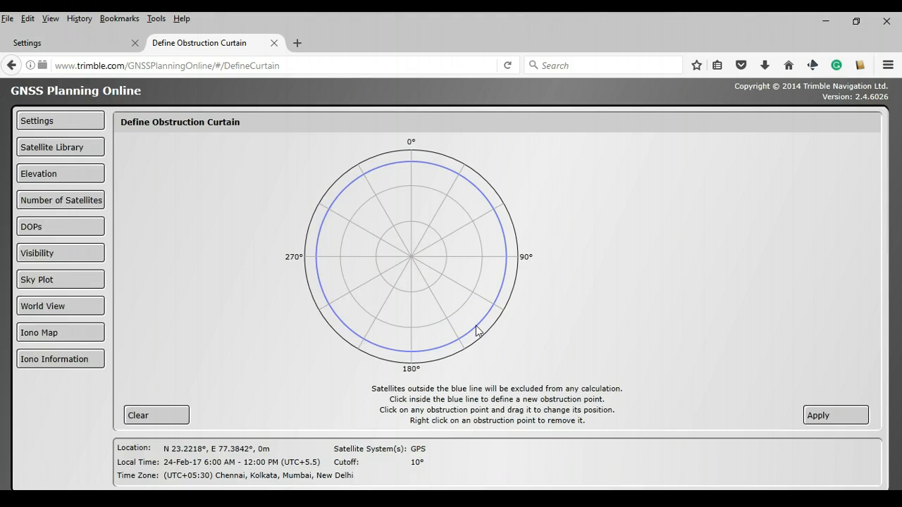
pyautogui.click(505, 323)
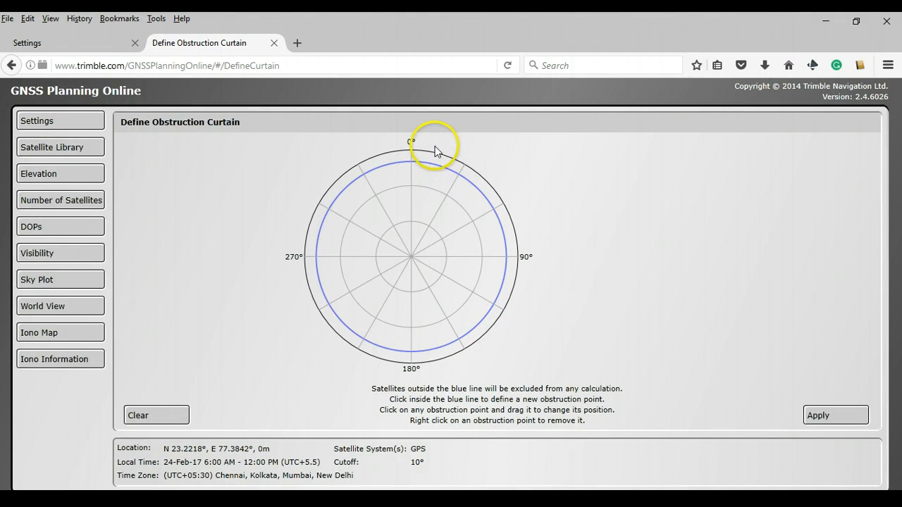
pyautogui.moveTo(324, 195)
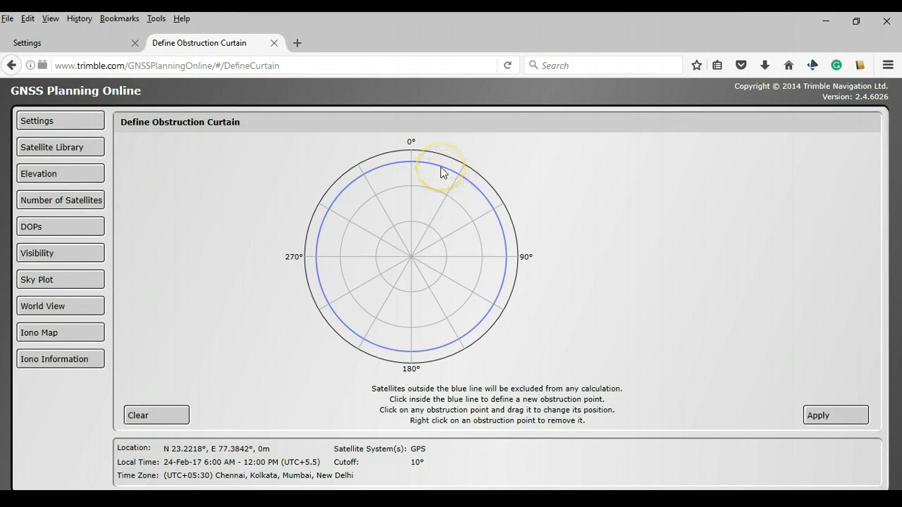
# Add obstruction points and drag the 17°, 47° and 75° azimuth points up to about 31°, 29° and 31° elevation.
pyautogui.click(437, 167)
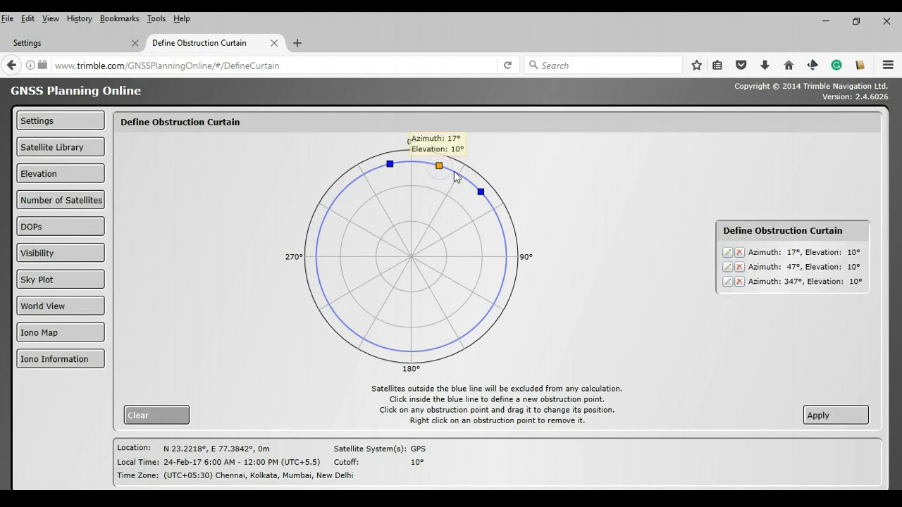
pyautogui.click(438, 166)
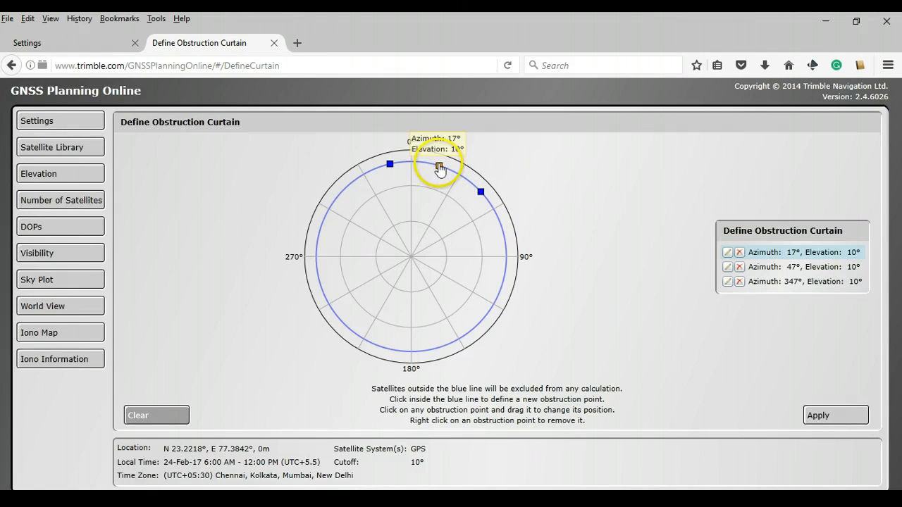
pyautogui.moveTo(440, 166); pyautogui.dragTo(434, 186)
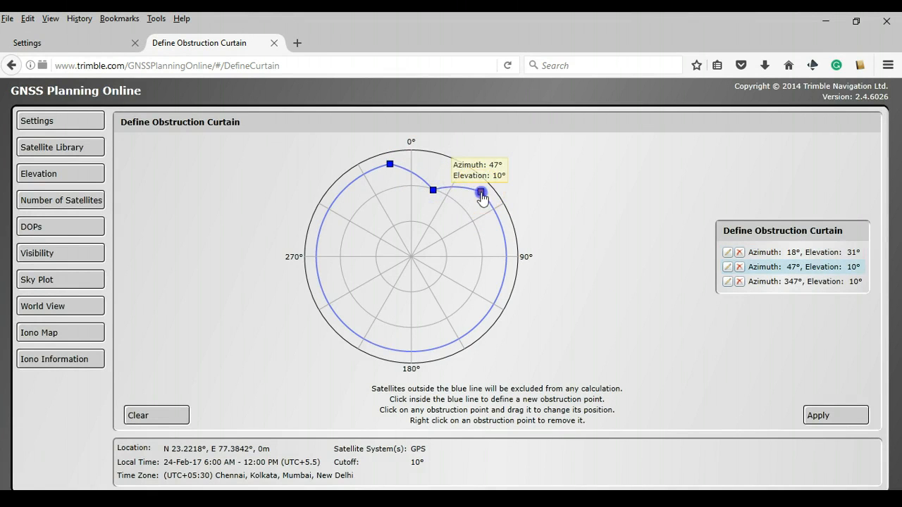
pyautogui.moveTo(480, 192); pyautogui.dragTo(468, 213)
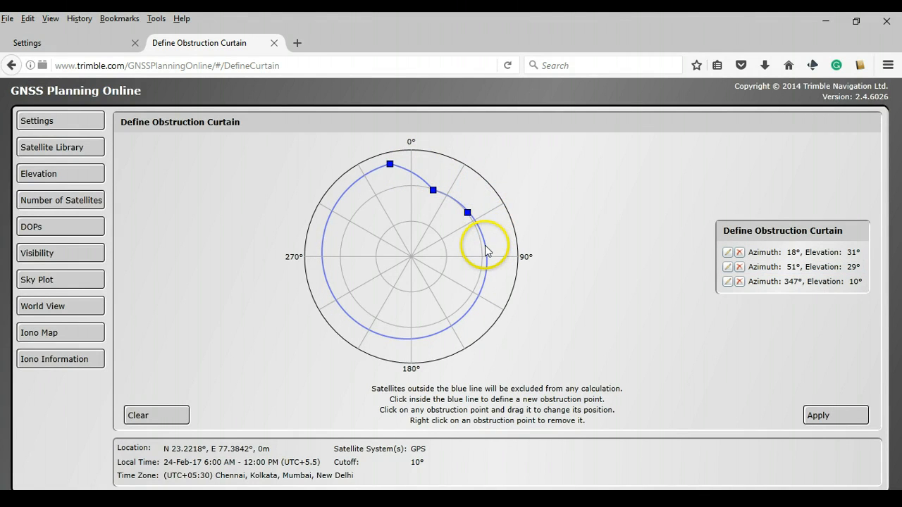
pyautogui.moveTo(486, 254)
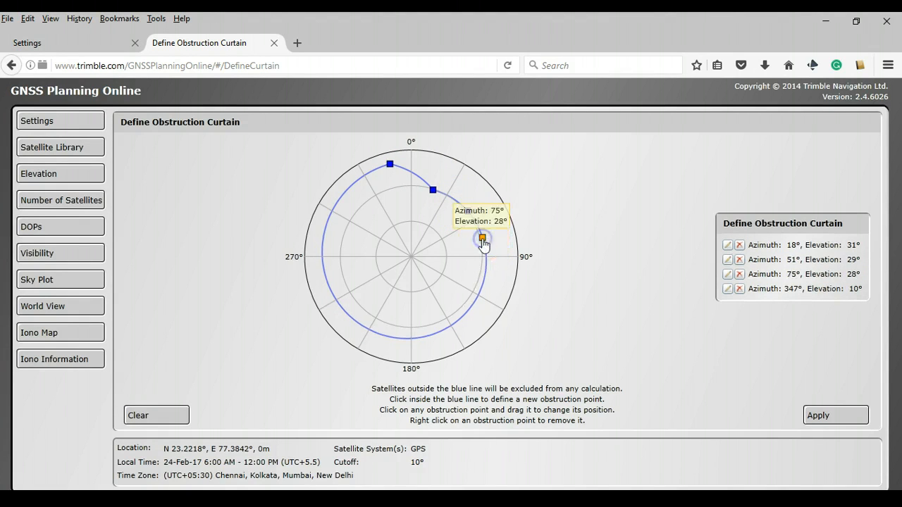
pyautogui.moveTo(482, 238); pyautogui.dragTo(478, 239)
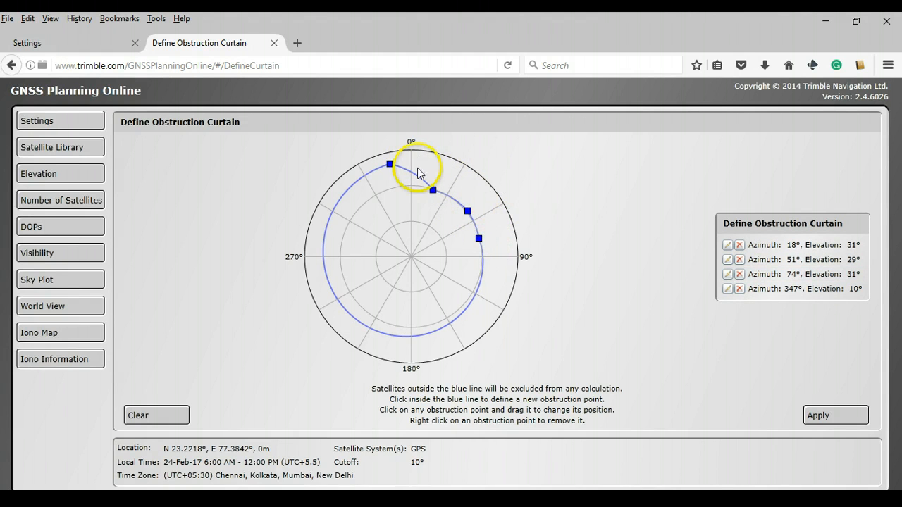
pyautogui.moveTo(548, 198)
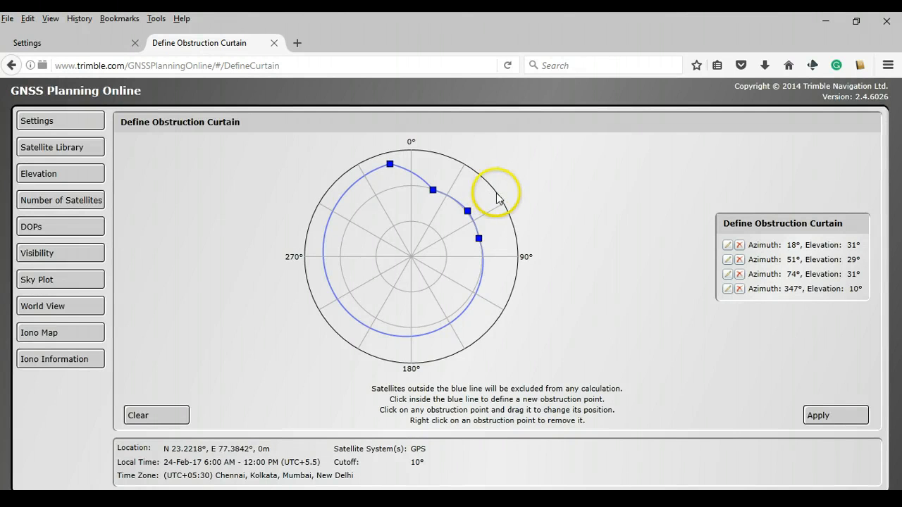
pyautogui.moveTo(516, 186)
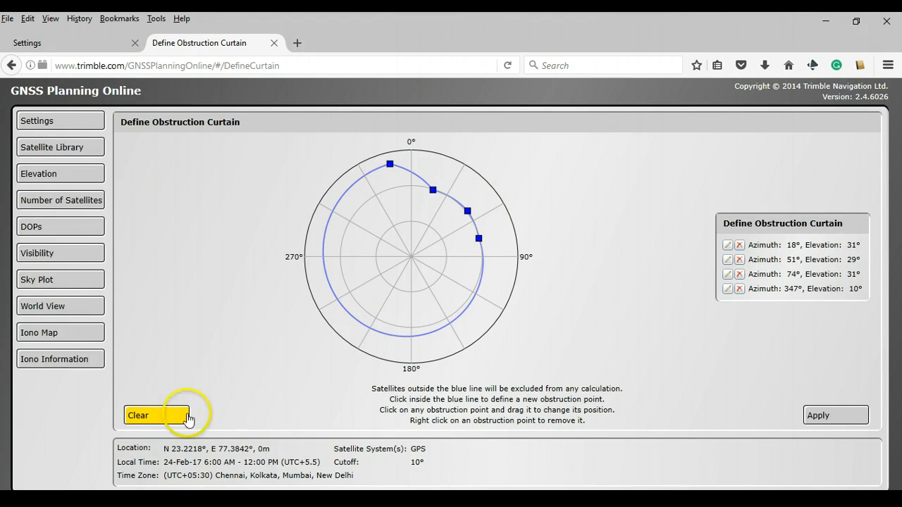
# Clear all obstruction points and apply a 12-hour window, 6:00 AM–6:00 PM.
pyautogui.click(155, 414)
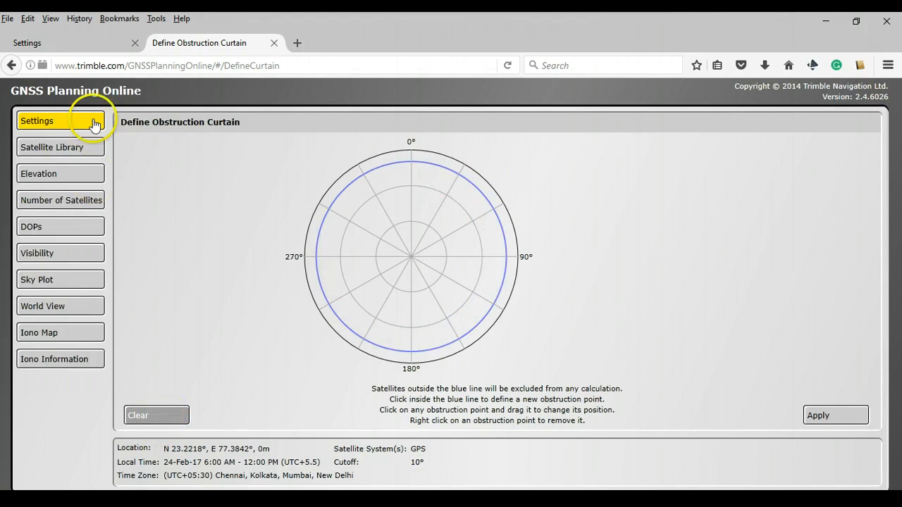
pyautogui.click(59, 121)
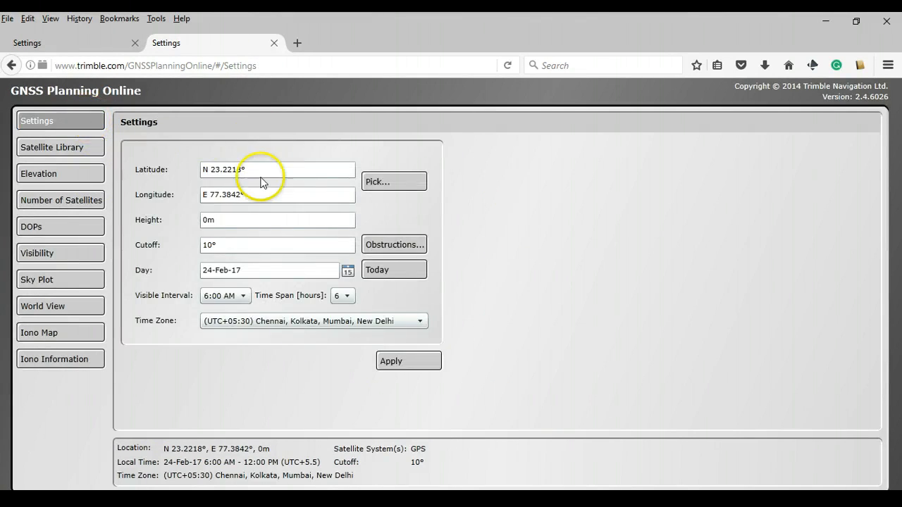
pyautogui.moveTo(419, 333)
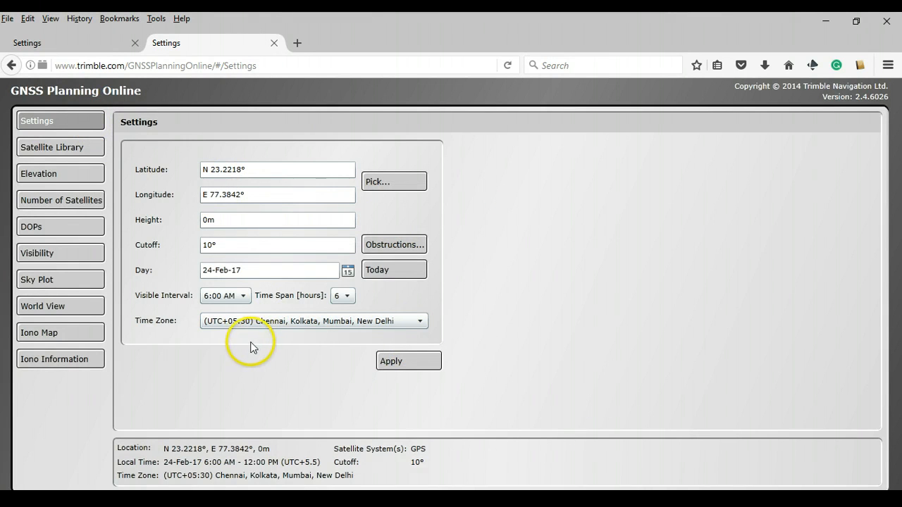
pyautogui.moveTo(444, 343)
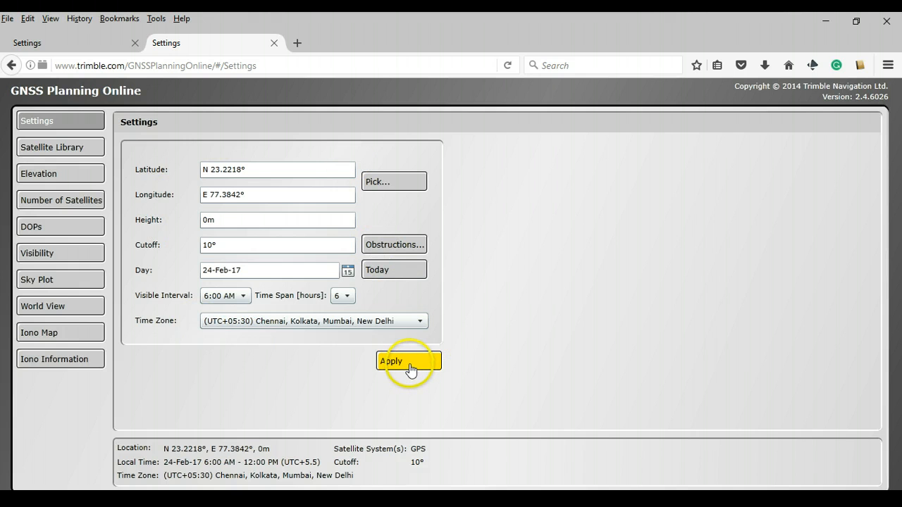
pyautogui.click(409, 361)
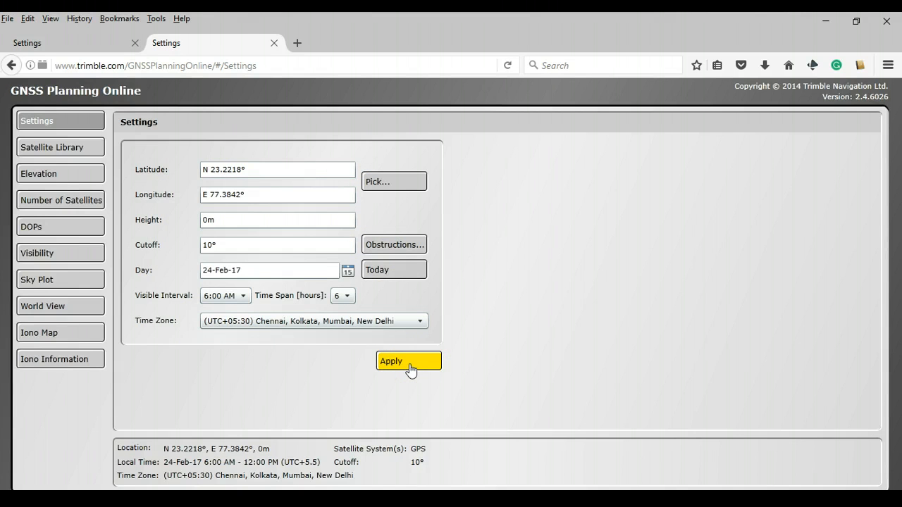
pyautogui.click(408, 361)
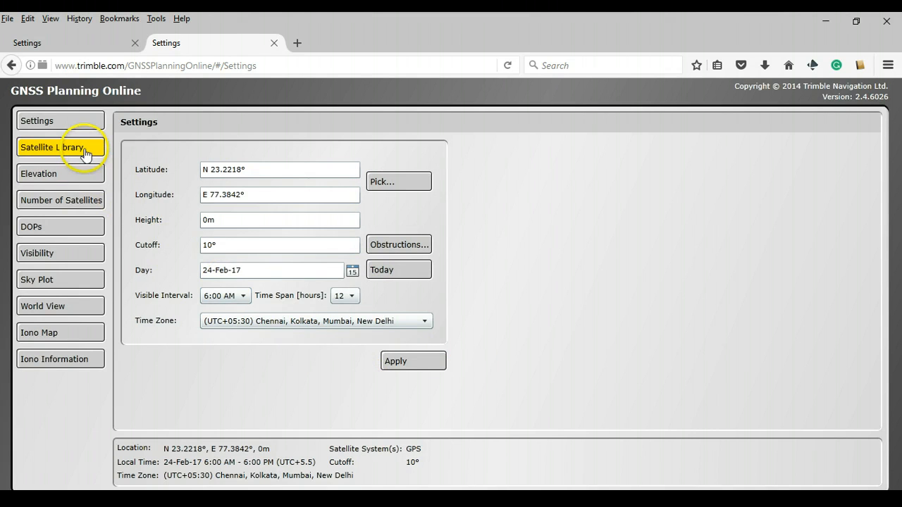
# Show the Satellite Library, check the Glonass list, and return to GPS as the only enabled system.
pyautogui.click(59, 148)
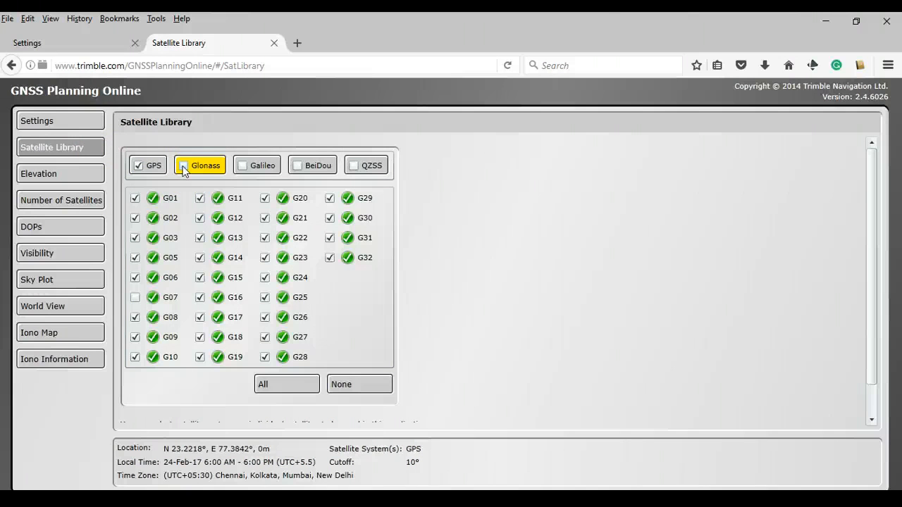
pyautogui.click(148, 165)
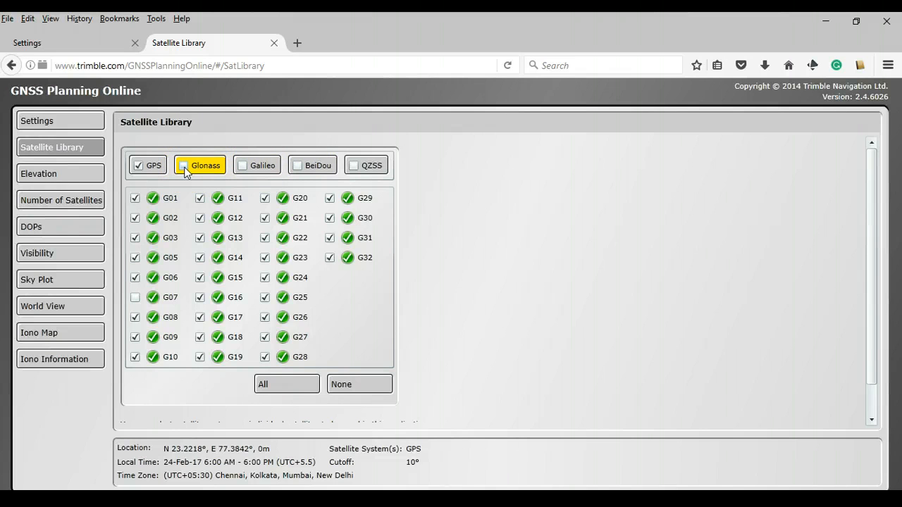
pyautogui.click(201, 165)
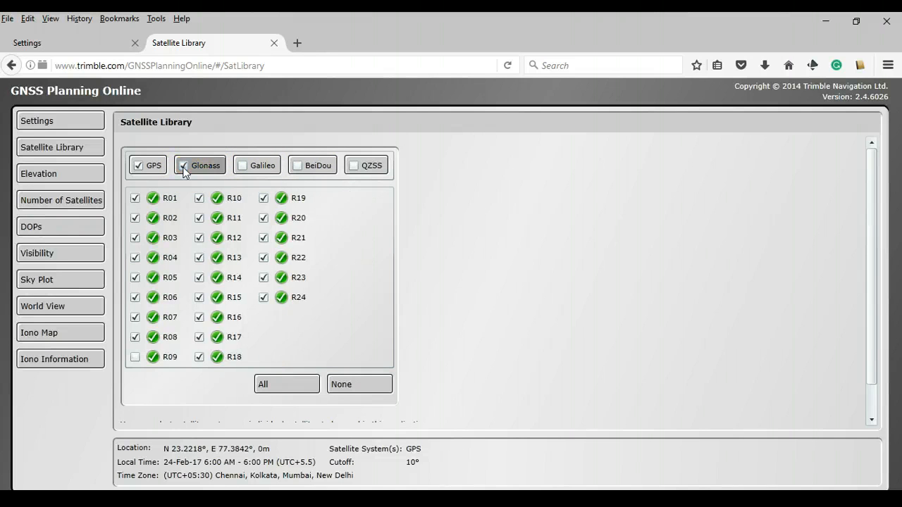
pyautogui.click(139, 165)
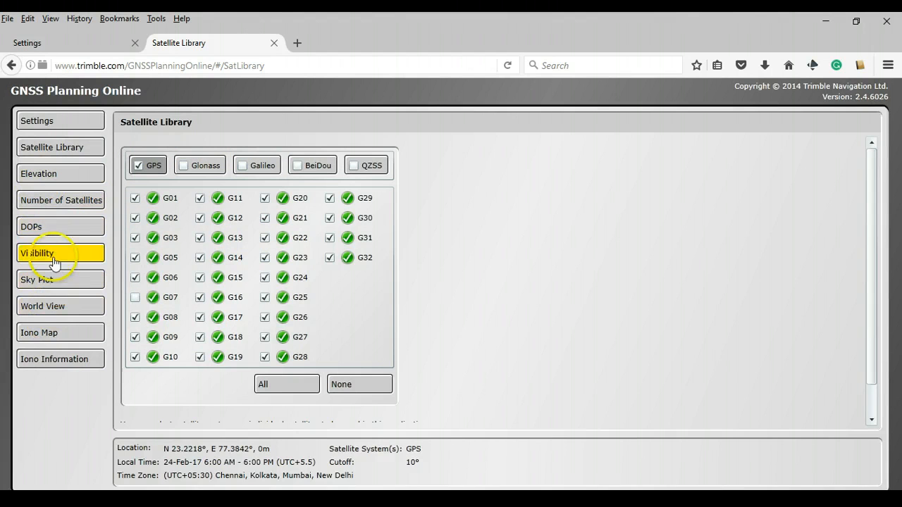
pyautogui.moveTo(57, 229)
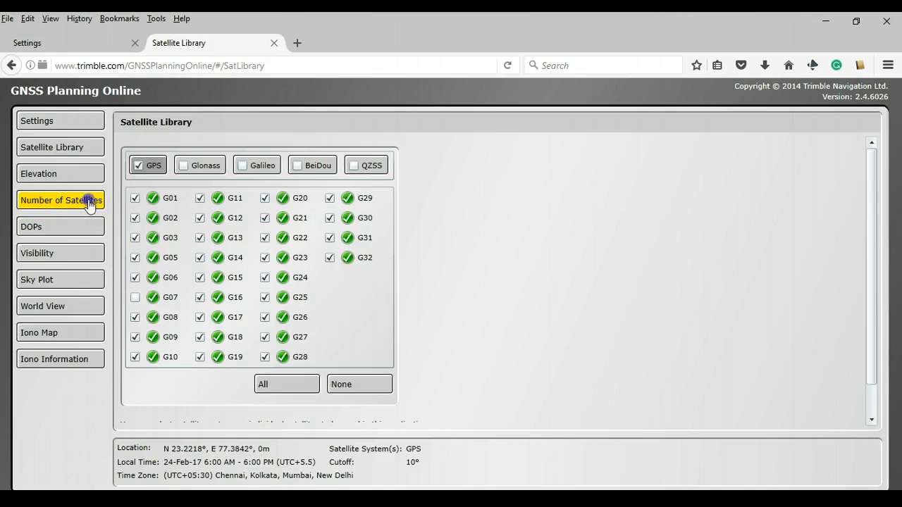
# Show the Number of Satellites chart, 7–12 GPS satellites visible from 6 AM to 6 PM.
pyautogui.click(61, 200)
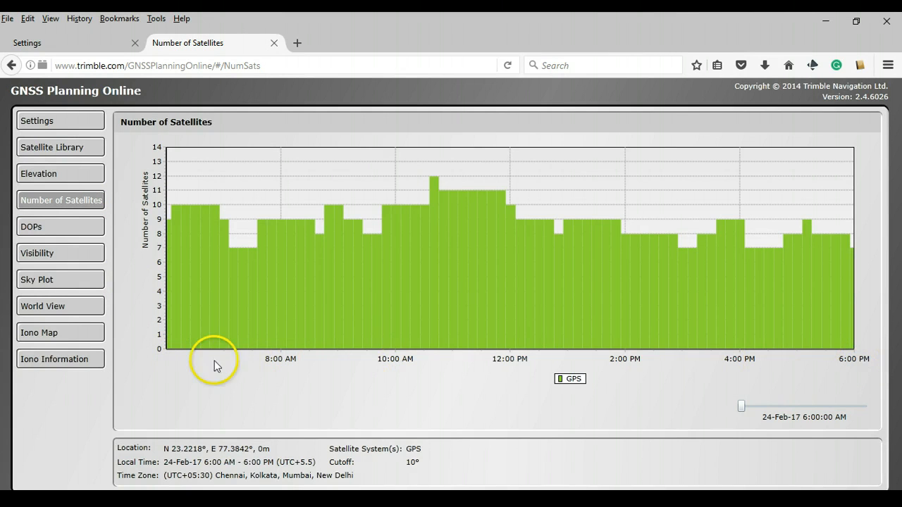
pyautogui.moveTo(755, 436)
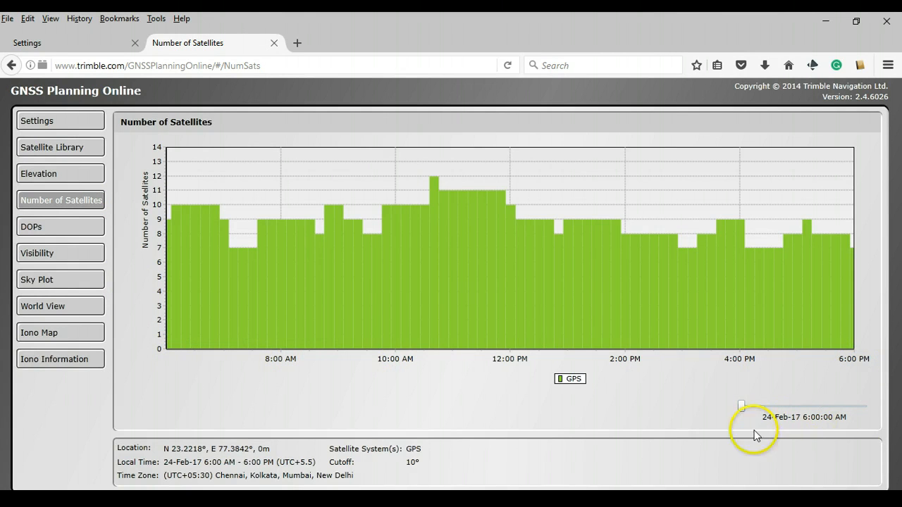
pyautogui.moveTo(801, 433)
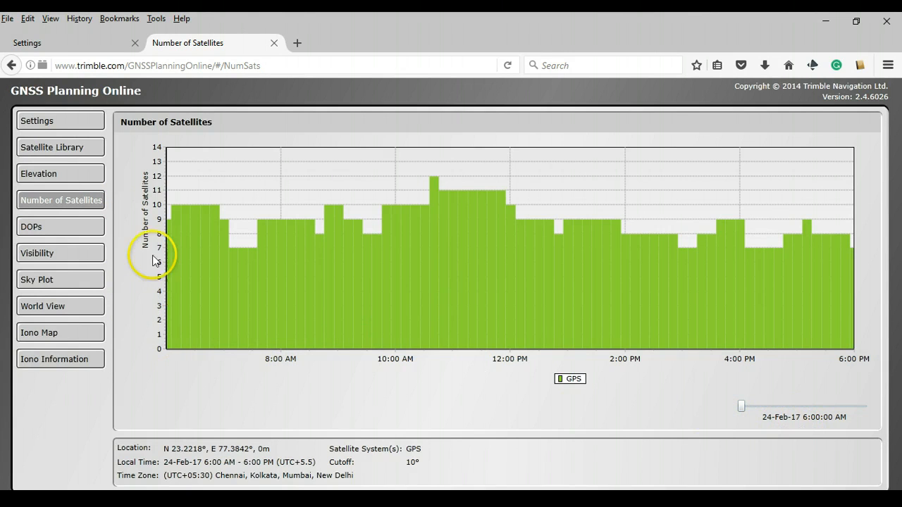
pyautogui.moveTo(392, 364)
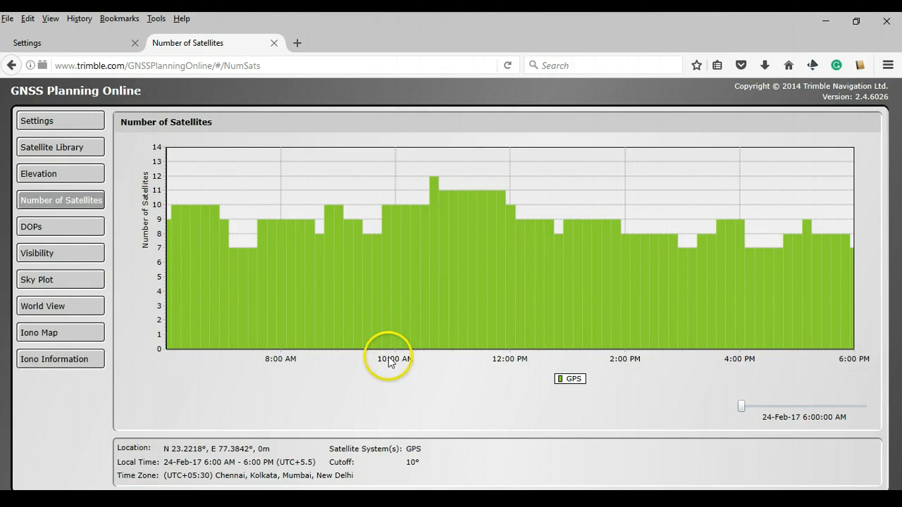
pyautogui.moveTo(530, 327)
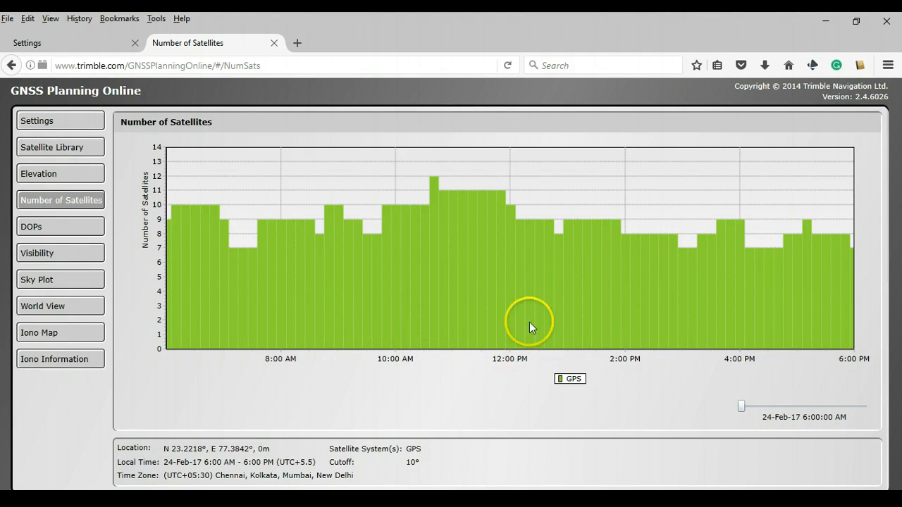
pyautogui.moveTo(536, 201)
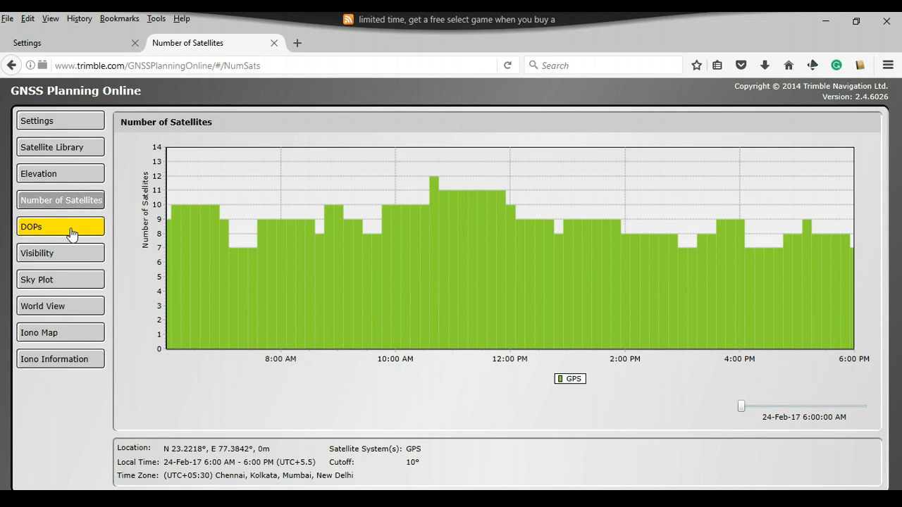
pyautogui.click(59, 226)
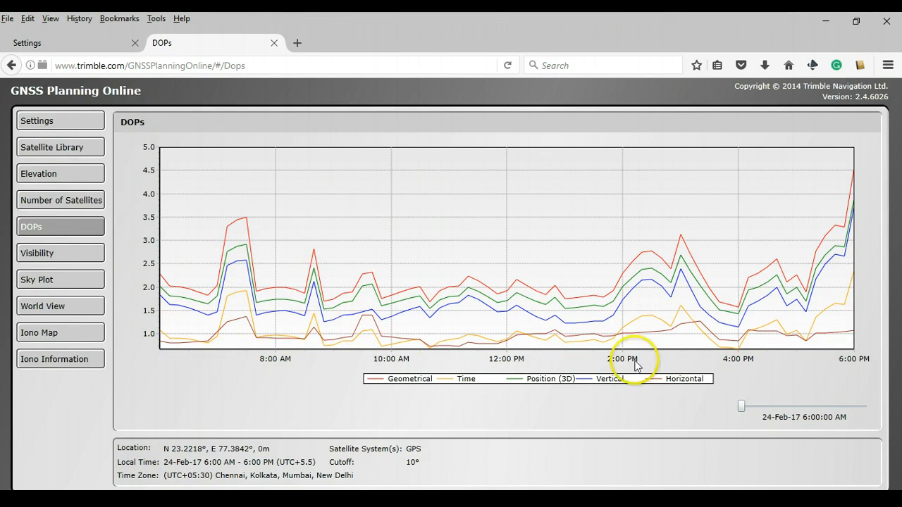
pyautogui.moveTo(774, 428)
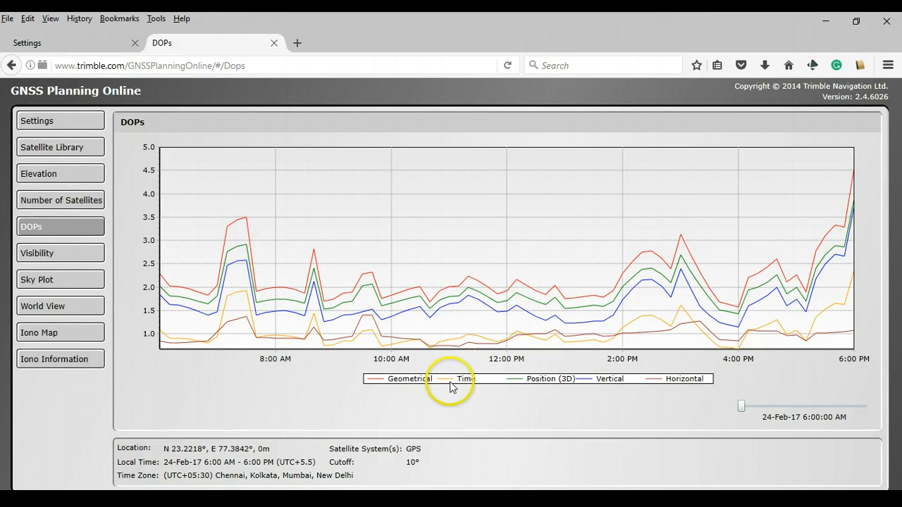
pyautogui.moveTo(524, 388)
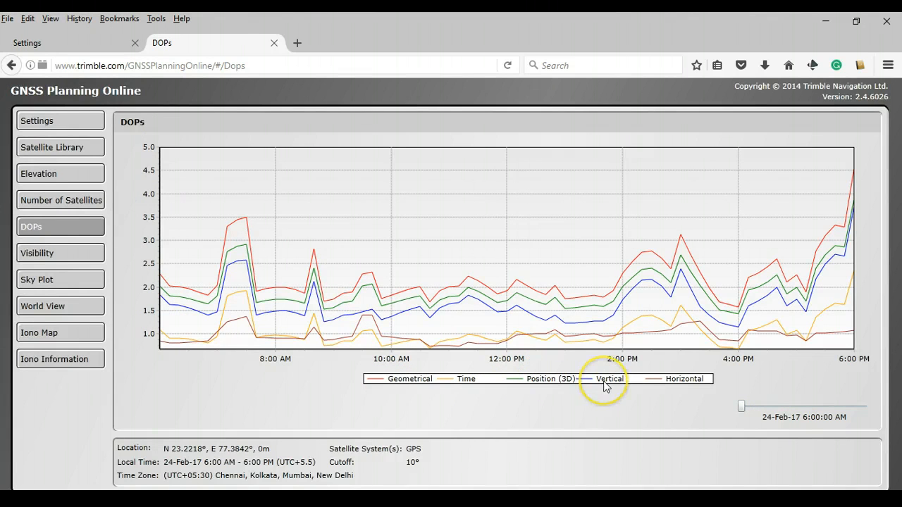
pyautogui.moveTo(679, 384)
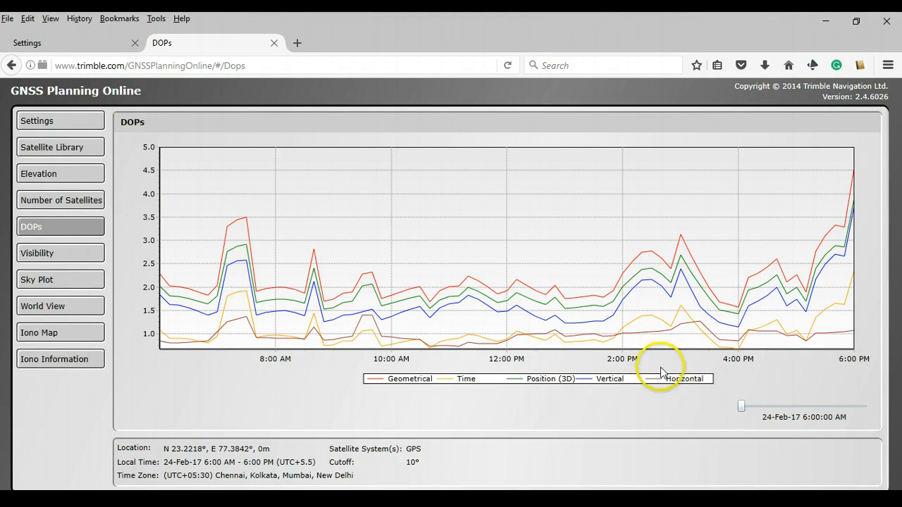
pyautogui.moveTo(549, 367)
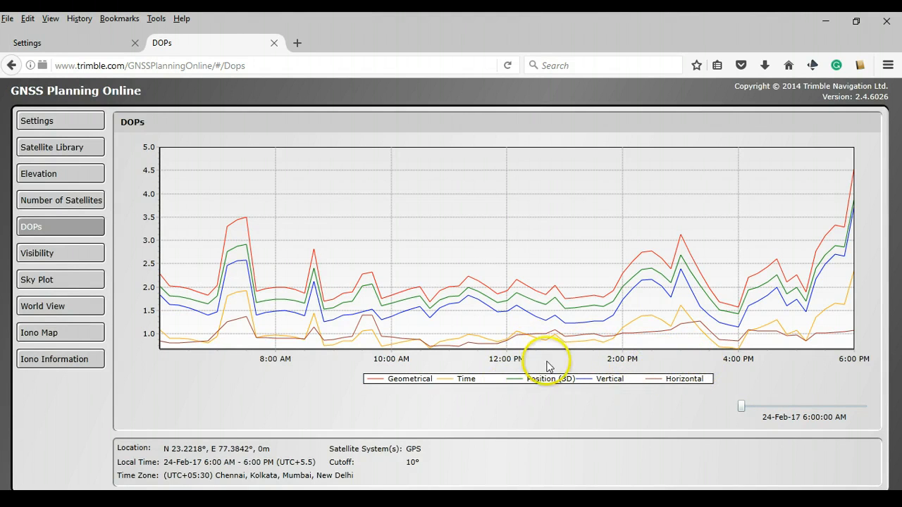
pyautogui.moveTo(527, 386)
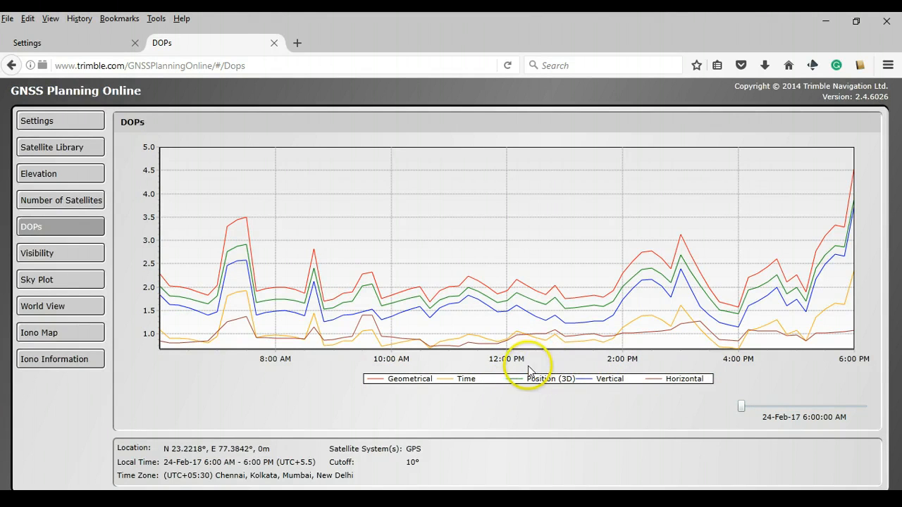
pyautogui.moveTo(541, 399)
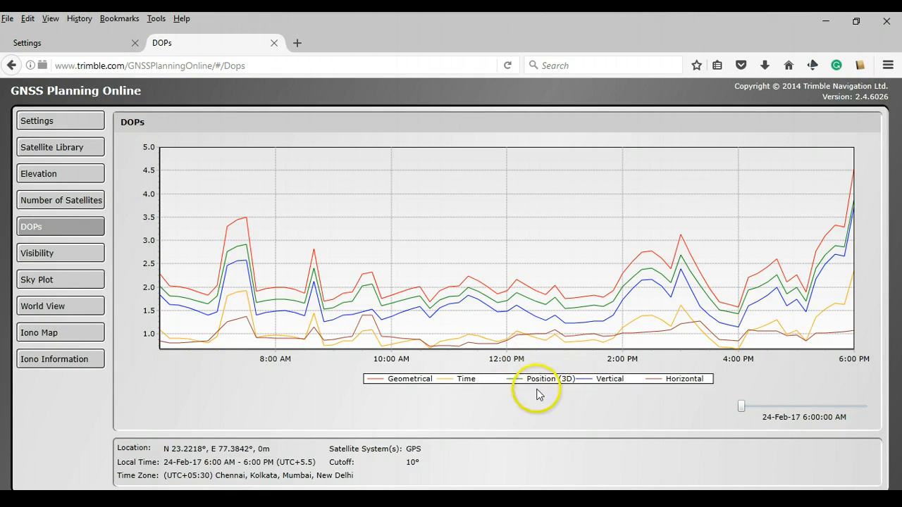
pyautogui.moveTo(166, 358)
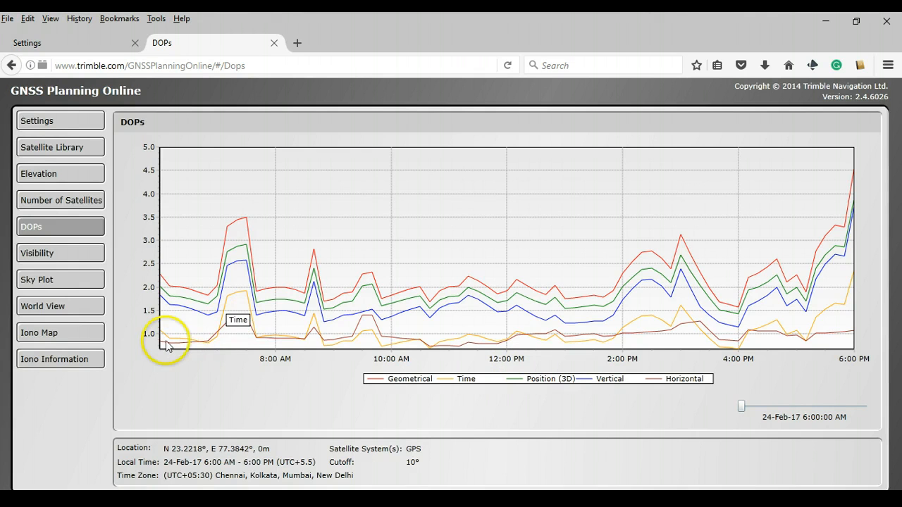
pyautogui.moveTo(608, 347)
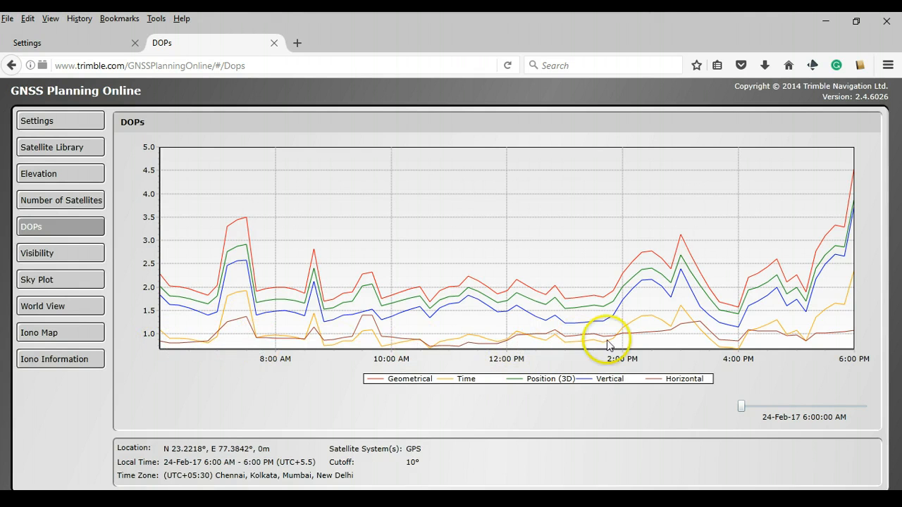
pyautogui.moveTo(157, 311)
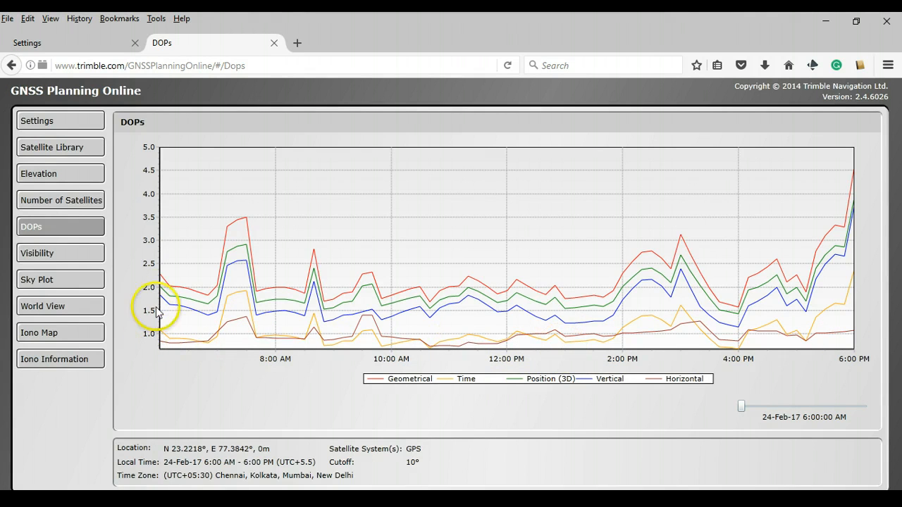
pyautogui.moveTo(166, 351)
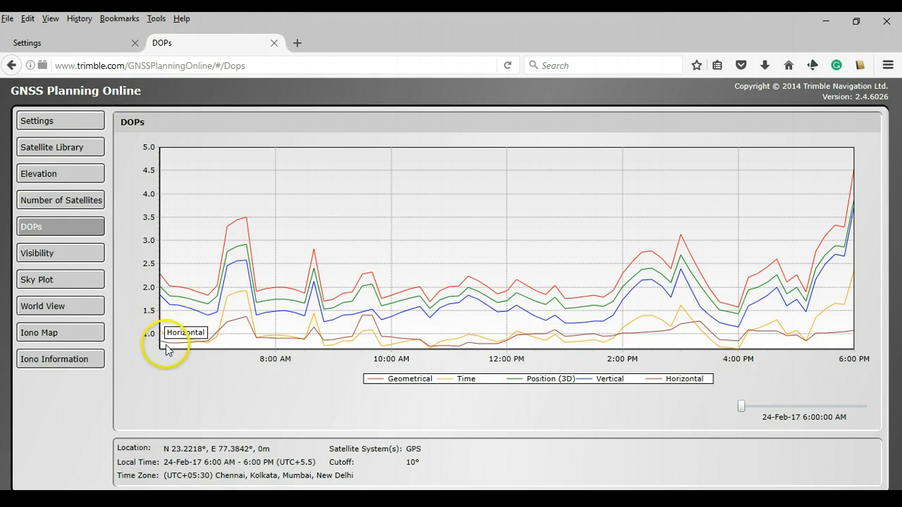
pyautogui.moveTo(486, 345)
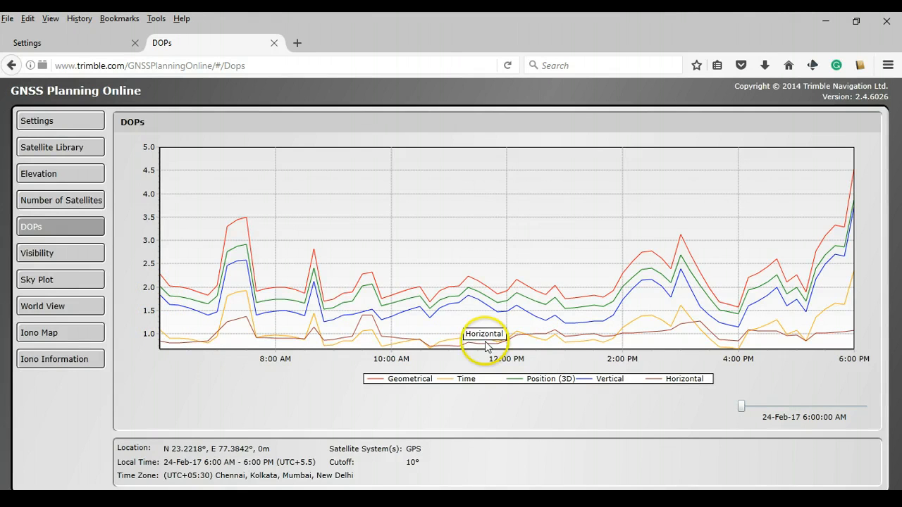
pyautogui.moveTo(388, 304)
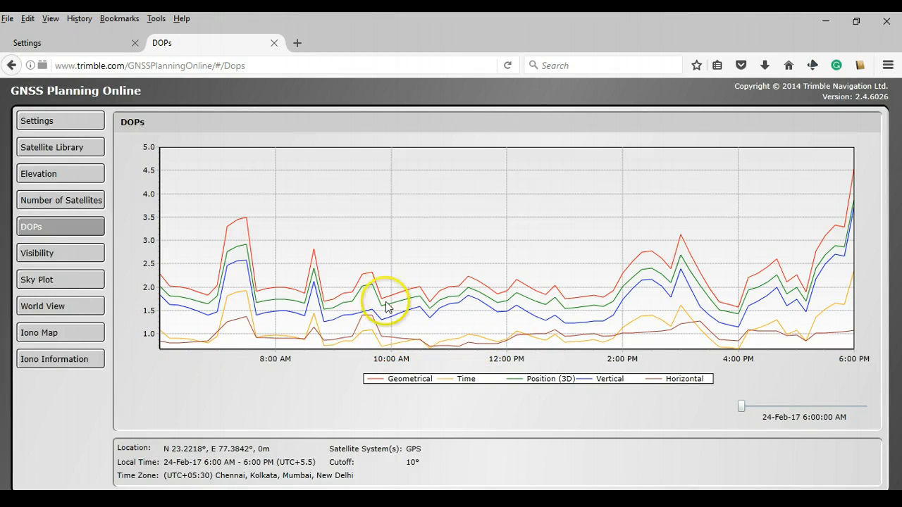
pyautogui.moveTo(389, 353)
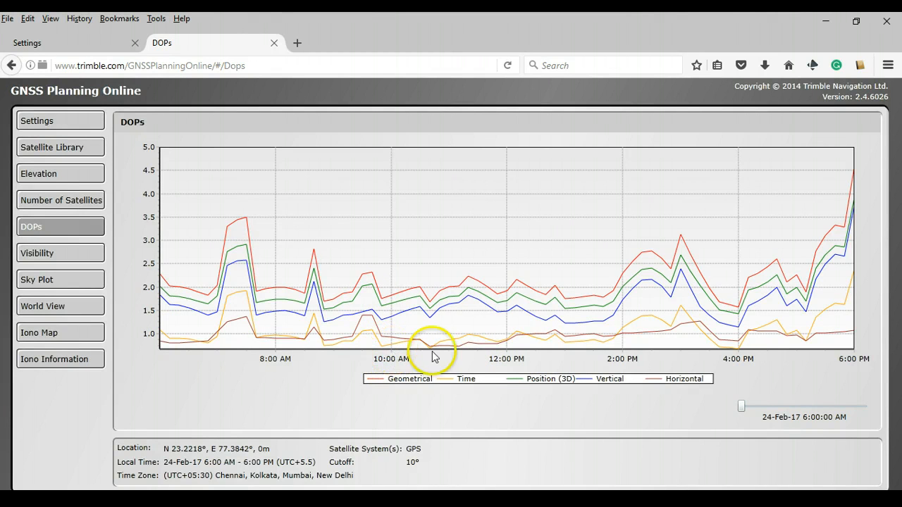
pyautogui.moveTo(476, 342)
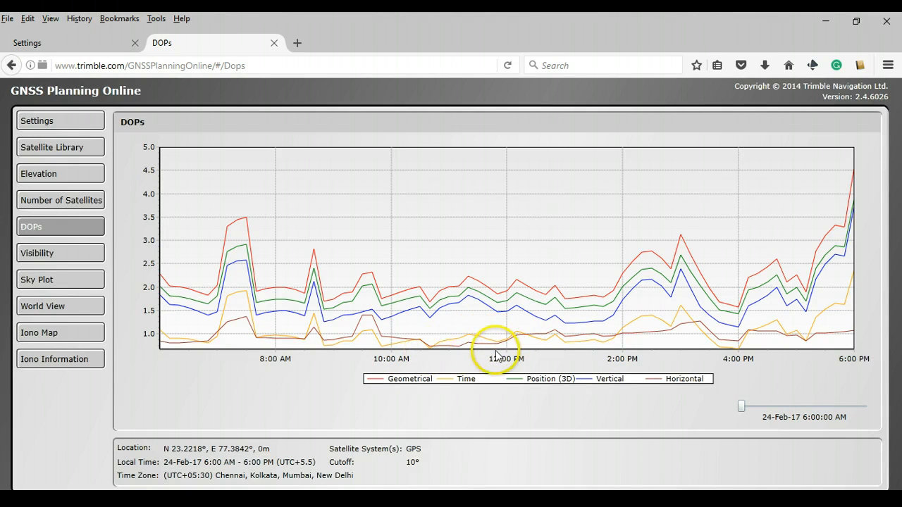
pyautogui.moveTo(394, 350)
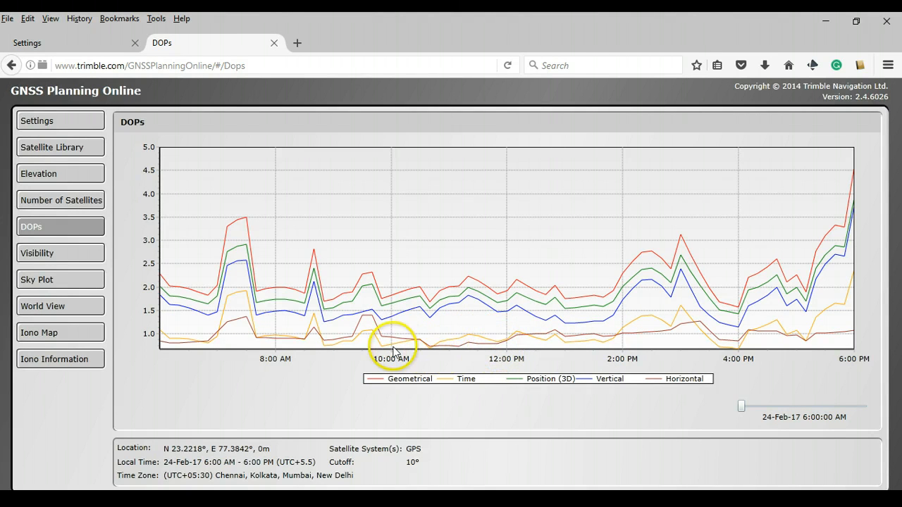
pyautogui.moveTo(619, 352)
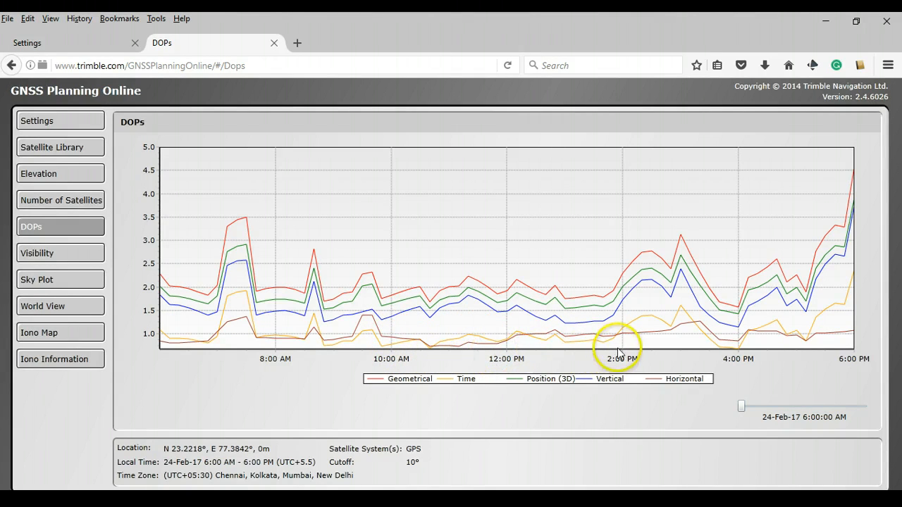
pyautogui.moveTo(606, 352)
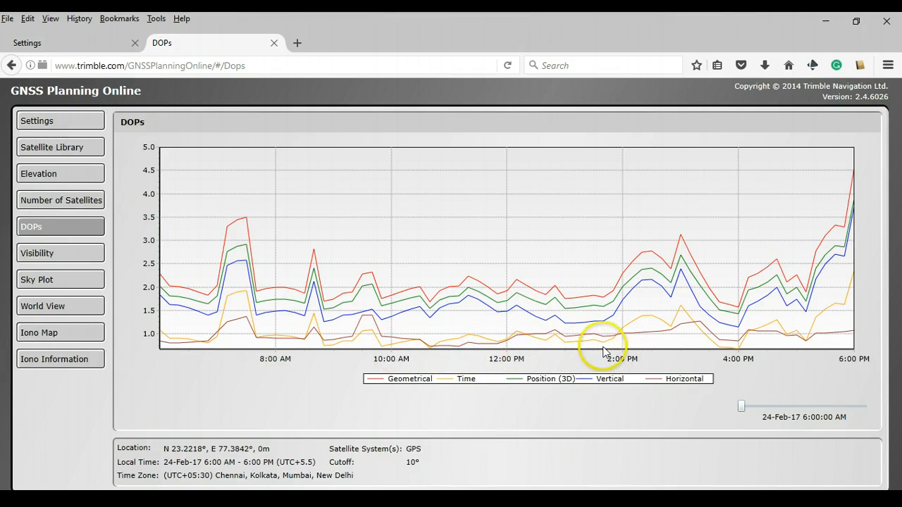
pyautogui.moveTo(561, 310)
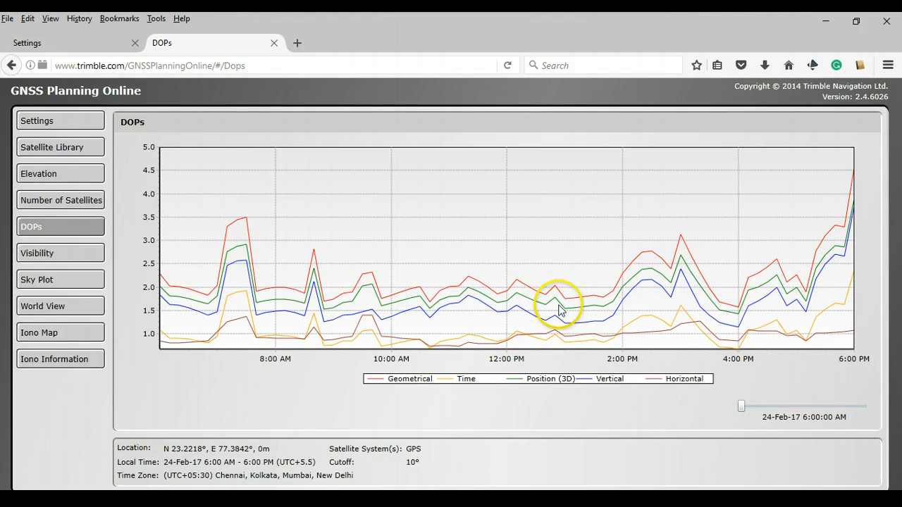
pyautogui.moveTo(561, 313)
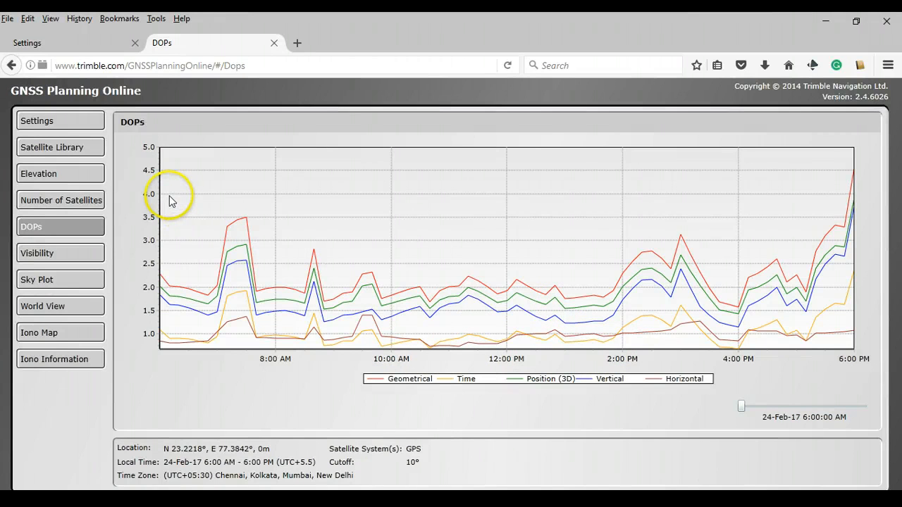
pyautogui.moveTo(514, 304)
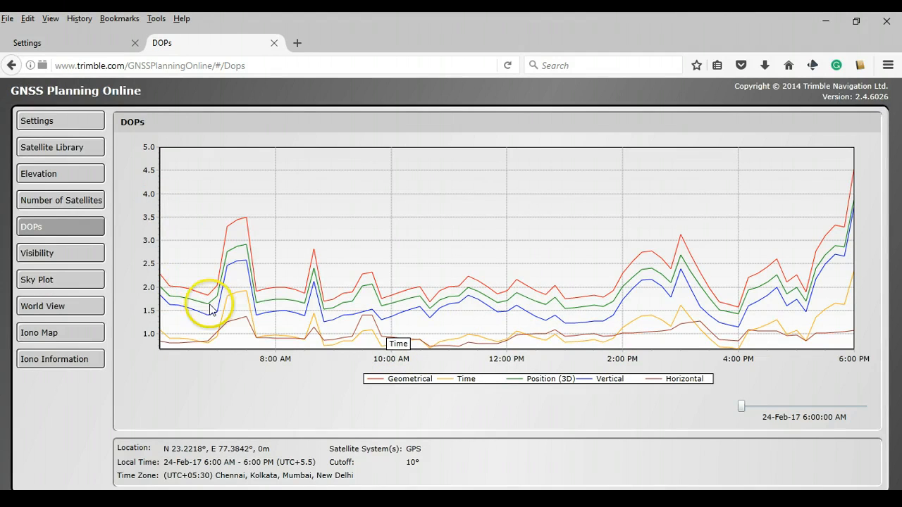
pyautogui.moveTo(178, 237)
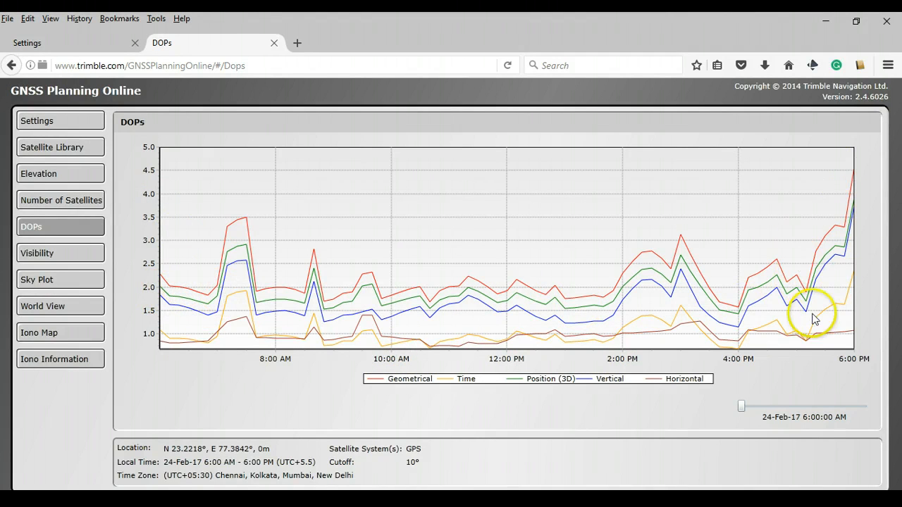
pyautogui.moveTo(867, 210)
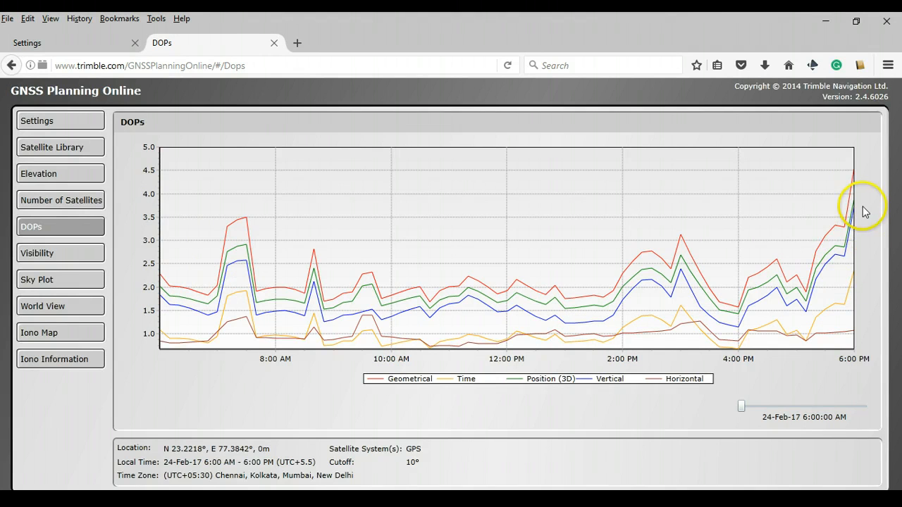
pyautogui.moveTo(403, 329)
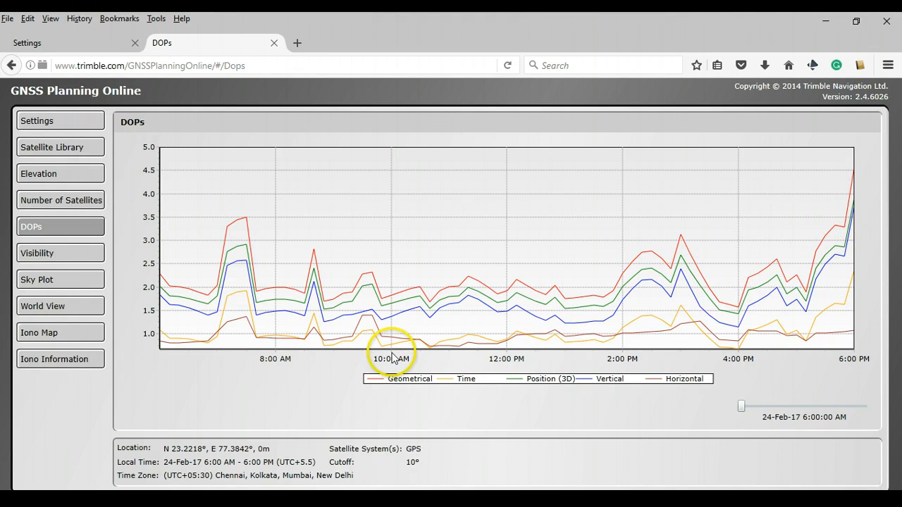
pyautogui.moveTo(629, 367)
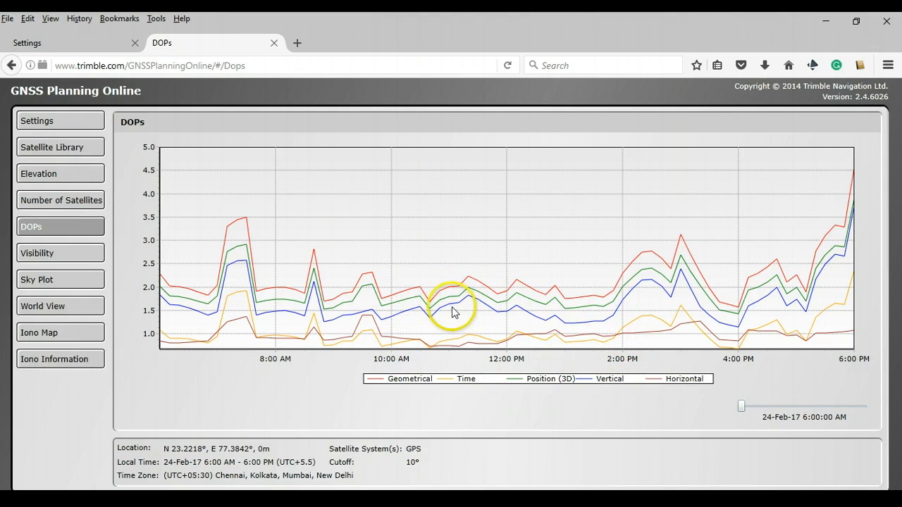
pyautogui.moveTo(465, 338)
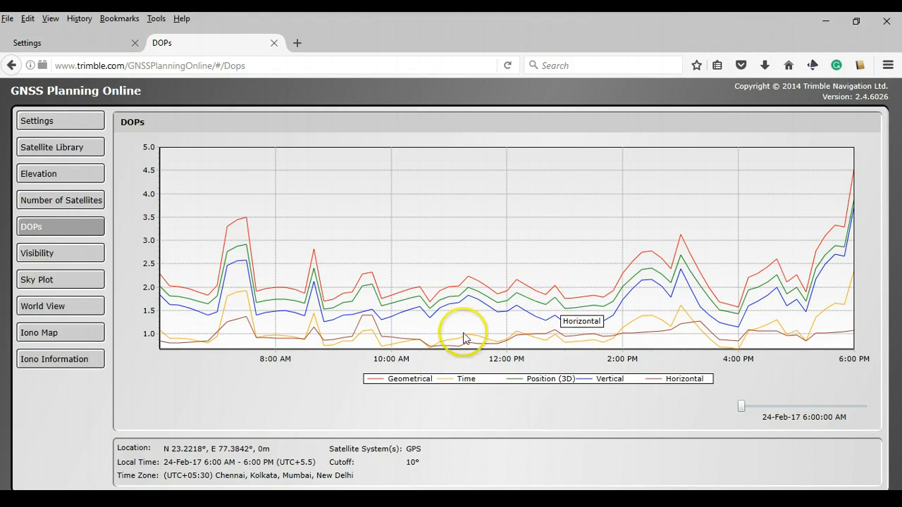
pyautogui.moveTo(468, 354)
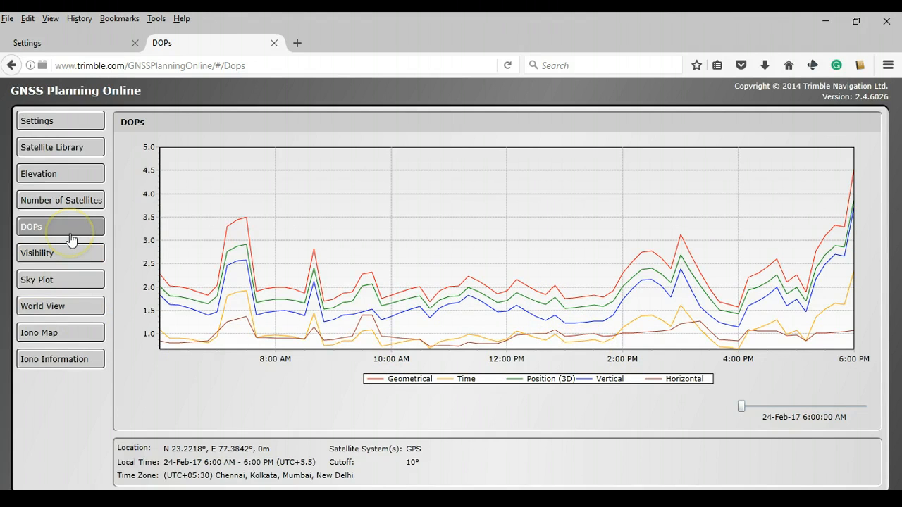
pyautogui.moveTo(82, 256)
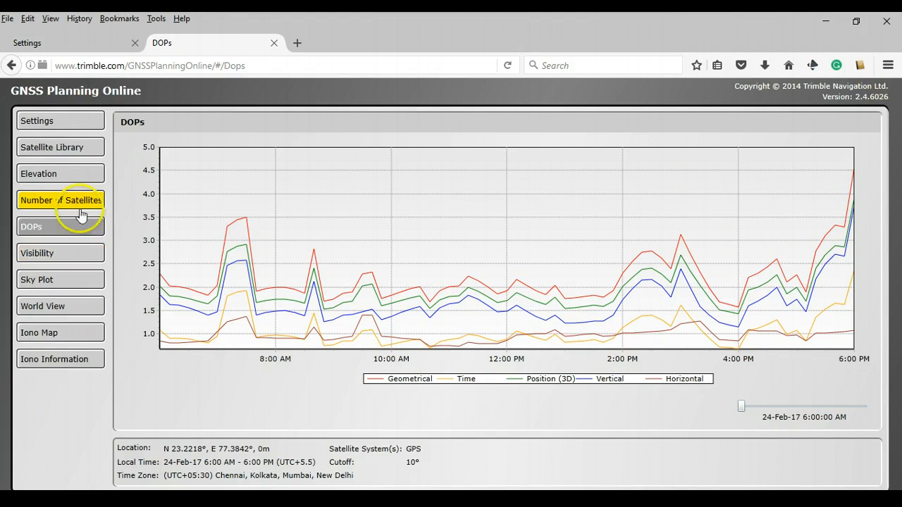
# View the Elevation curves, then the Visibility timeline of each GPS satellite.
pyautogui.click(59, 173)
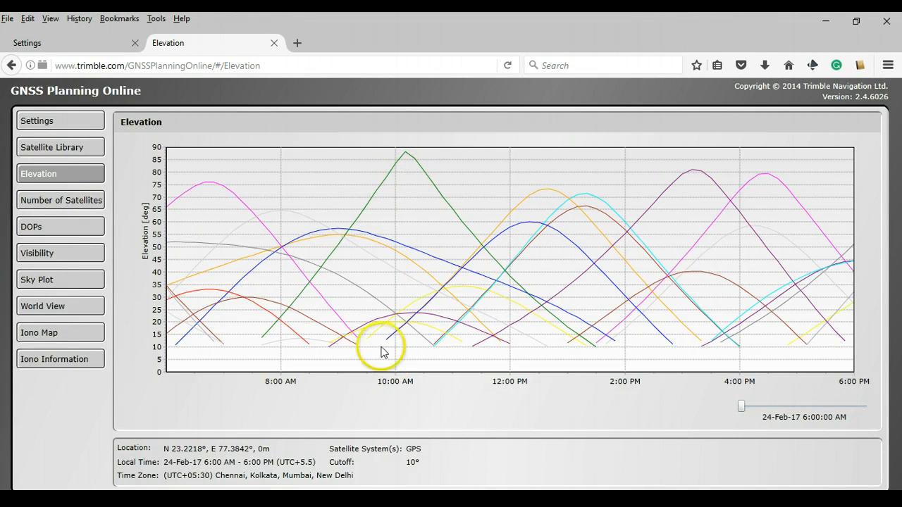
pyautogui.moveTo(415, 162)
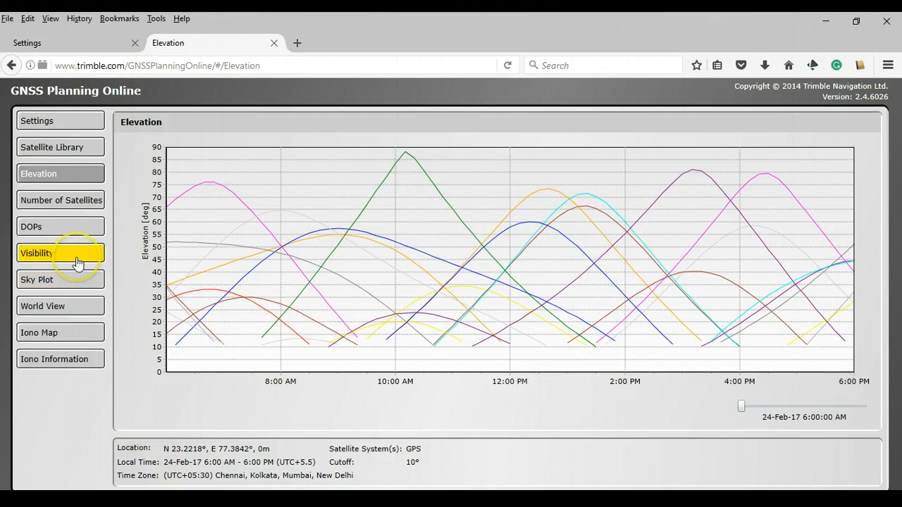
pyautogui.click(59, 254)
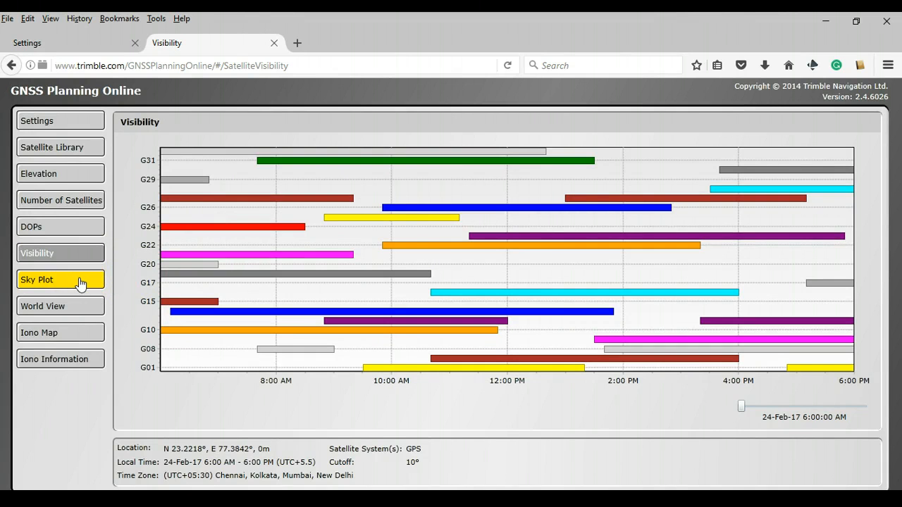
# Show the Sky Plot and advance its time through 7:40 AM and 11:00 AM to 1:10 PM.
pyautogui.click(59, 279)
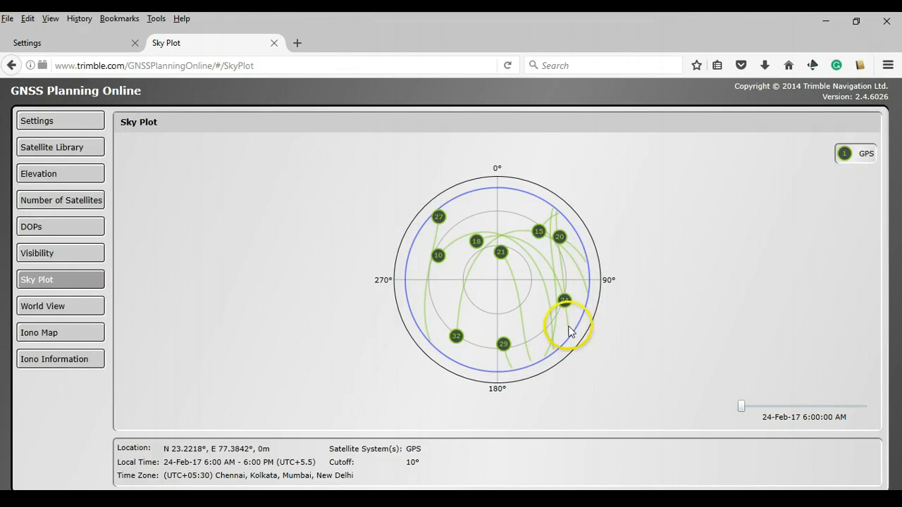
pyautogui.moveTo(741, 406); pyautogui.dragTo(755, 406)
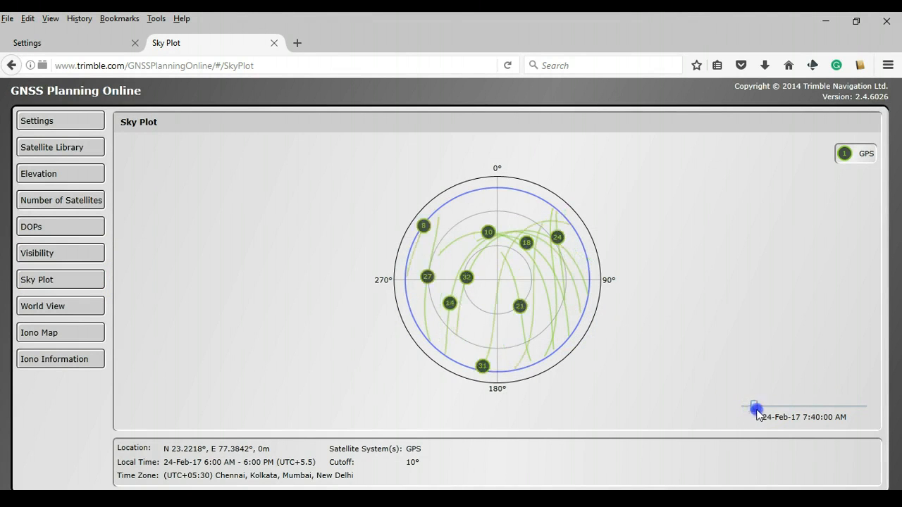
pyautogui.moveTo(755, 408); pyautogui.dragTo(791, 408)
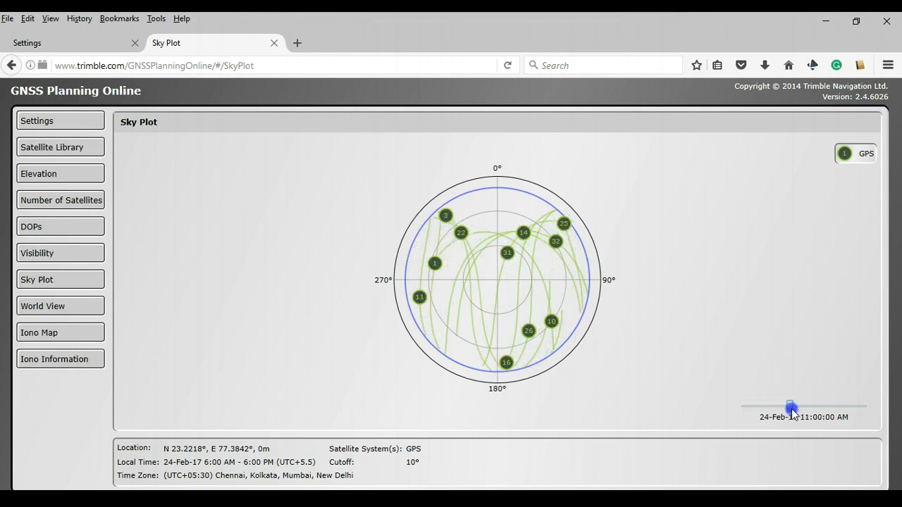
pyautogui.moveTo(790, 406); pyautogui.dragTo(811, 406)
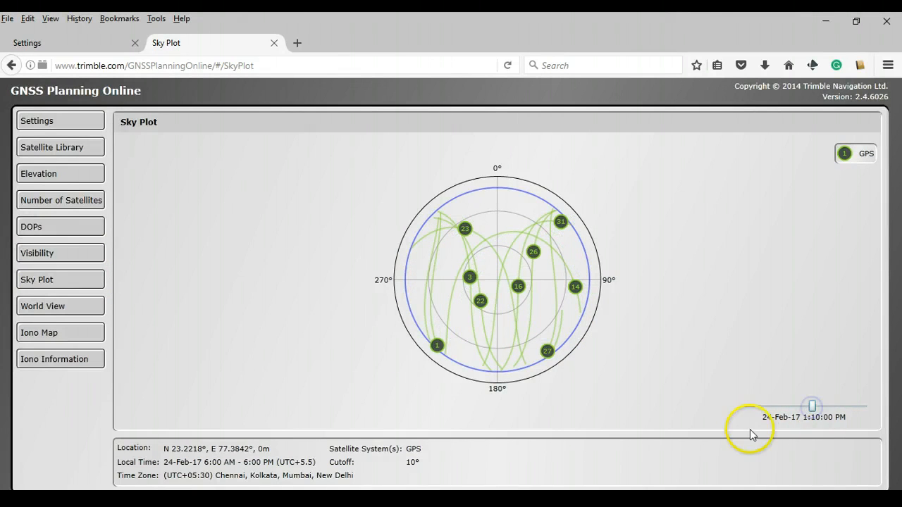
pyautogui.moveTo(70, 342)
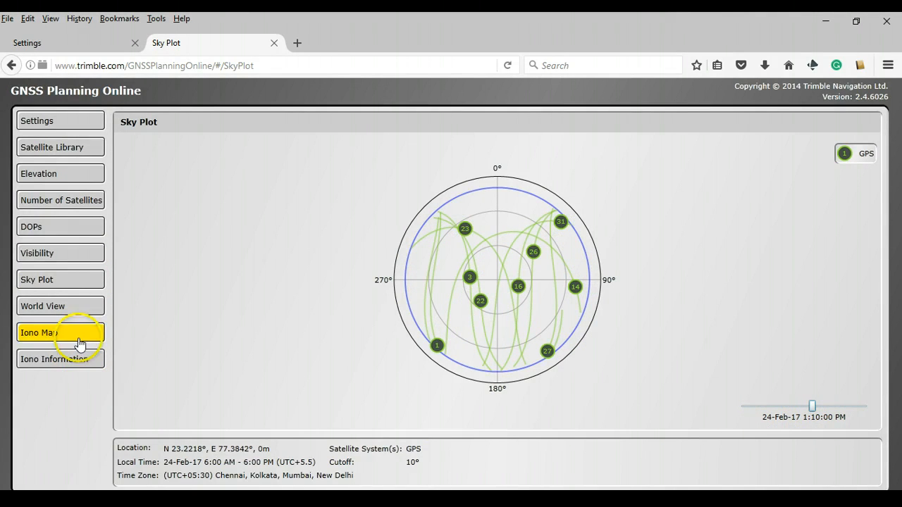
# Return from the world view to the Settings page for the Bhopal site.
pyautogui.click(59, 306)
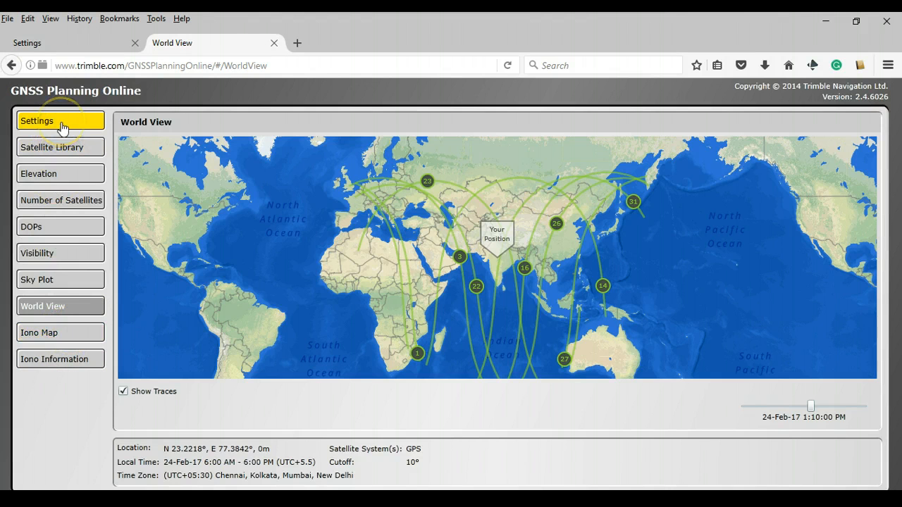
pyautogui.click(62, 121)
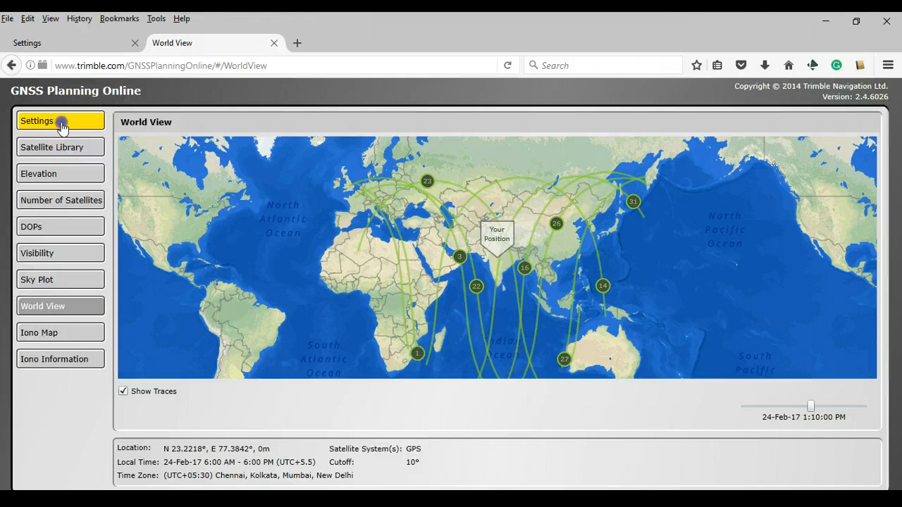
pyautogui.click(59, 122)
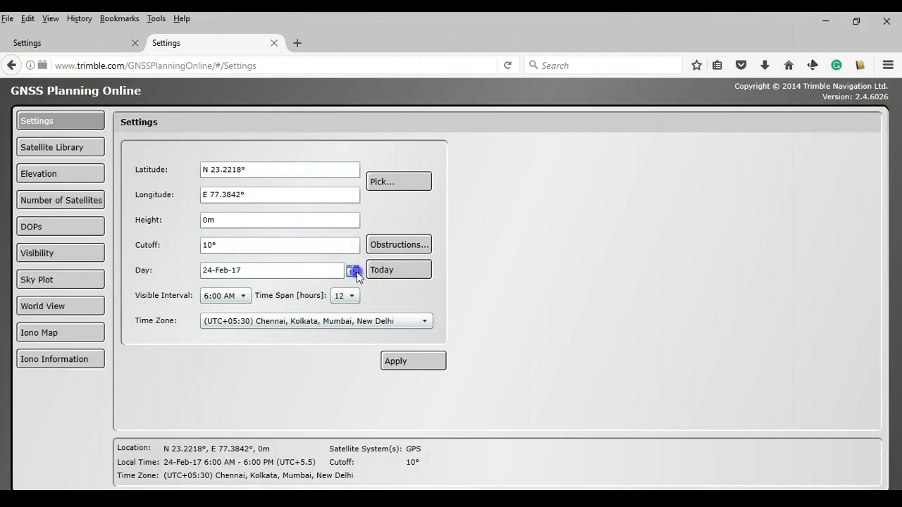
# Pick 16 February 2017 in the Day calendar and apply it.
pyautogui.click(354, 271)
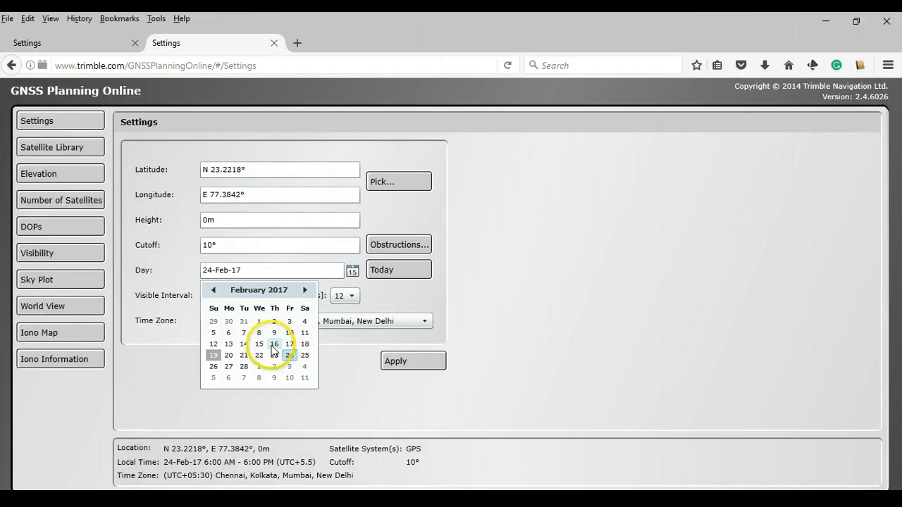
pyautogui.click(274, 344)
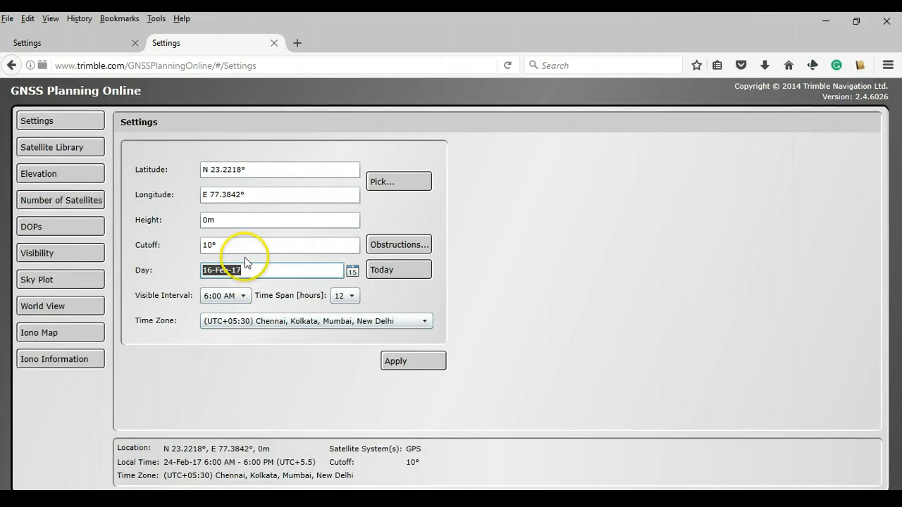
pyautogui.click(413, 360)
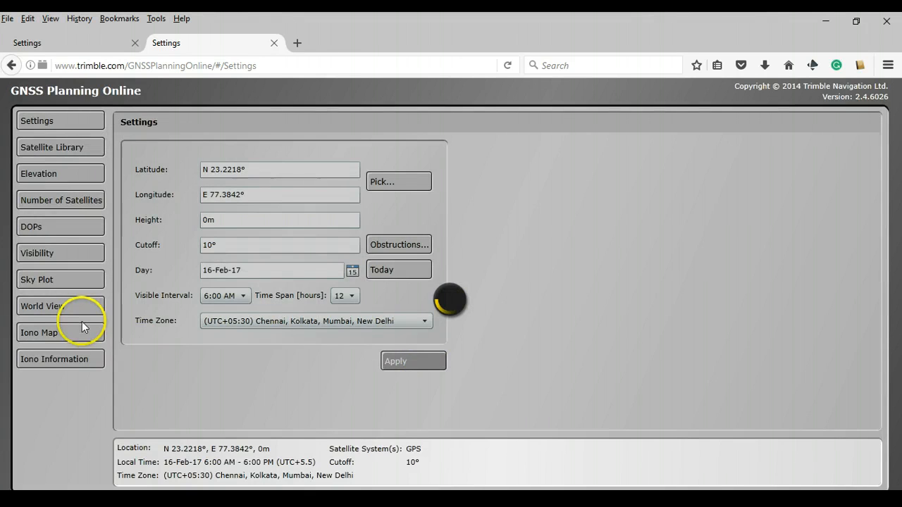
pyautogui.click(399, 245)
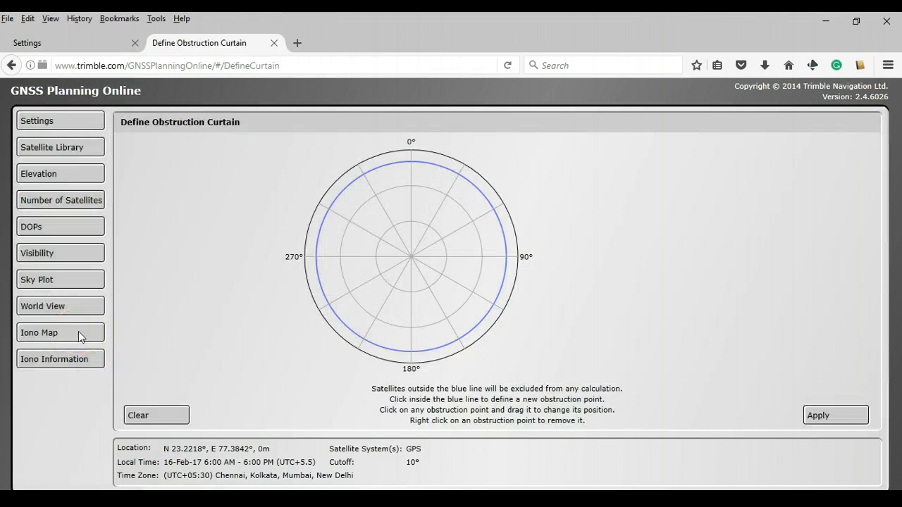
# Show the Iono Map with worldwide TEC values for 16-Feb-17.
pyautogui.click(59, 333)
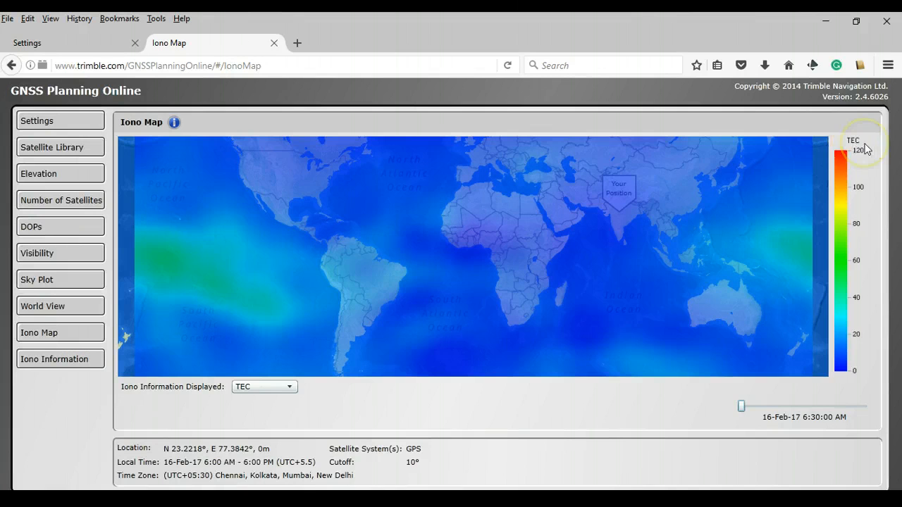
pyautogui.moveTo(367, 341)
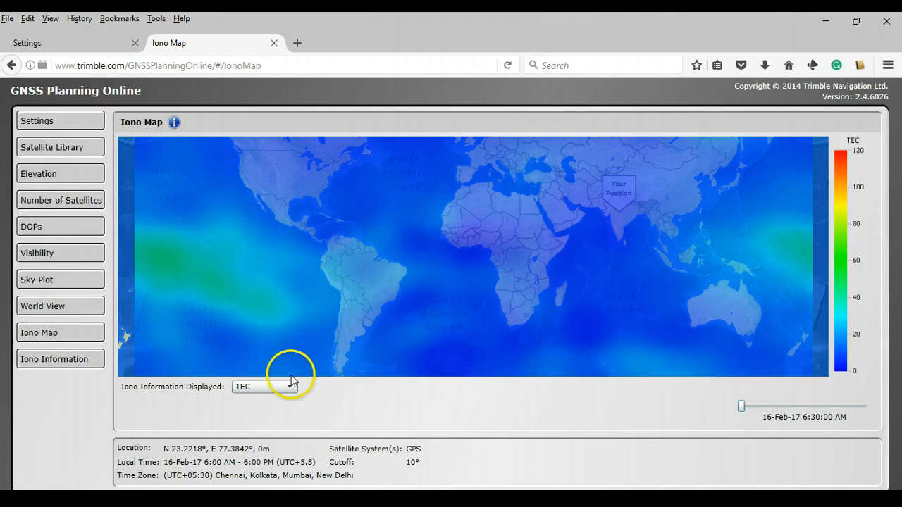
pyautogui.moveTo(412, 345)
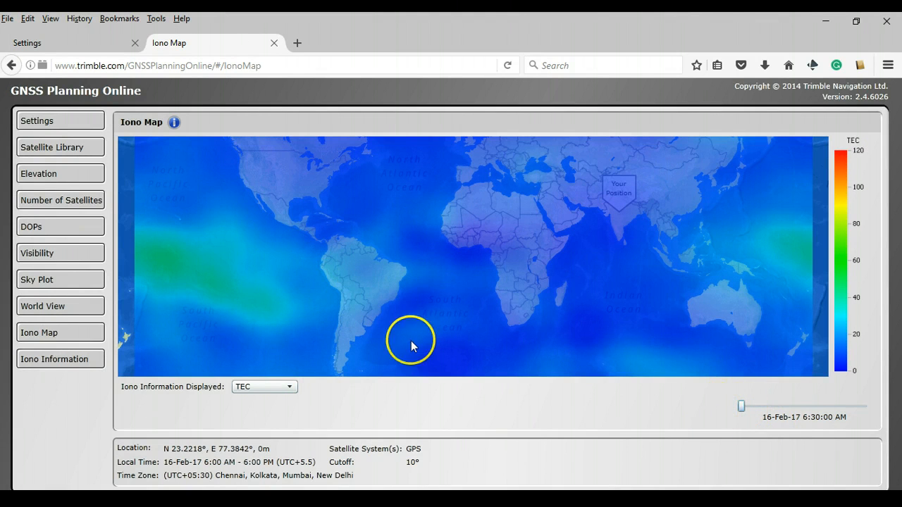
pyautogui.moveTo(558, 190)
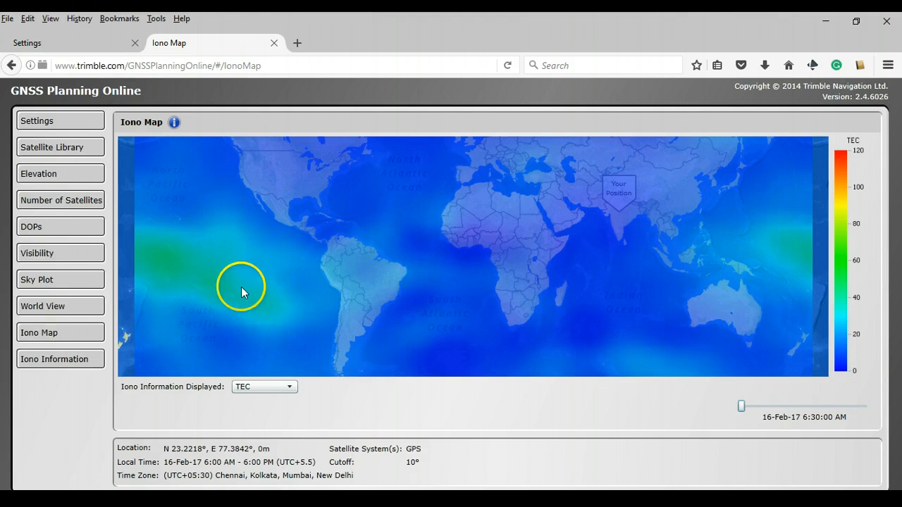
pyautogui.moveTo(169, 266)
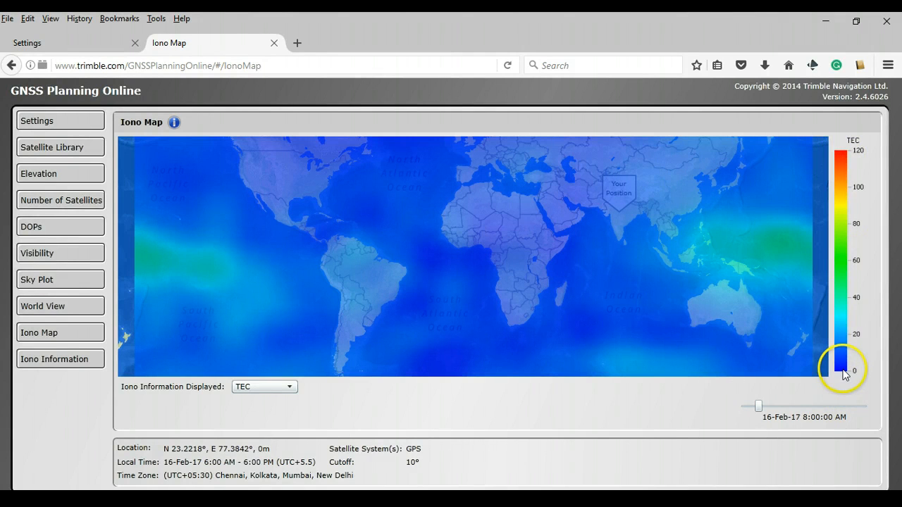
pyautogui.moveTo(781, 389)
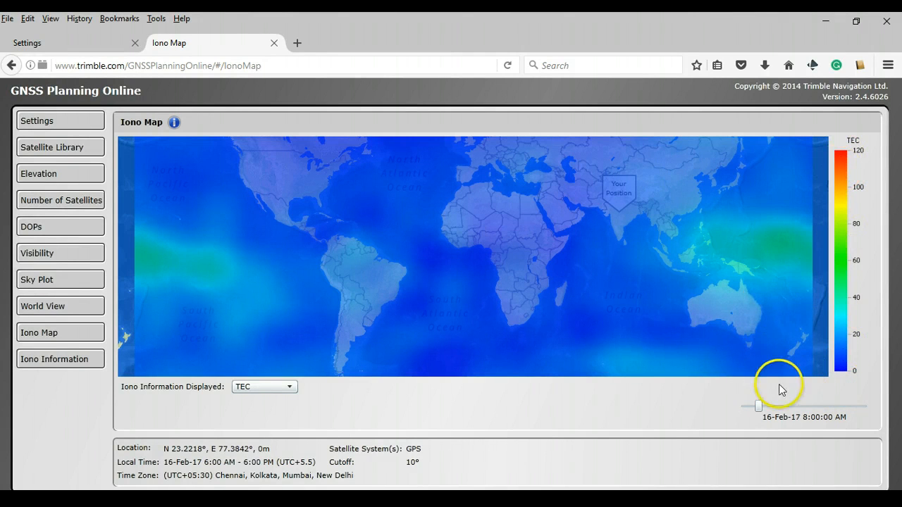
# Slide the TEC map time from 8:00 AM through midday to 2:50 PM.
pyautogui.moveTo(758, 406); pyautogui.dragTo(764, 406)
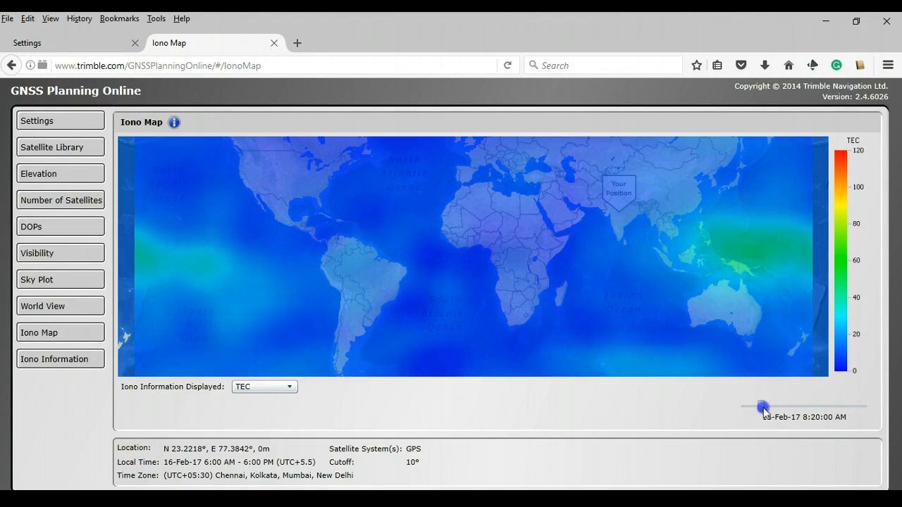
pyautogui.moveTo(763, 406); pyautogui.dragTo(804, 406)
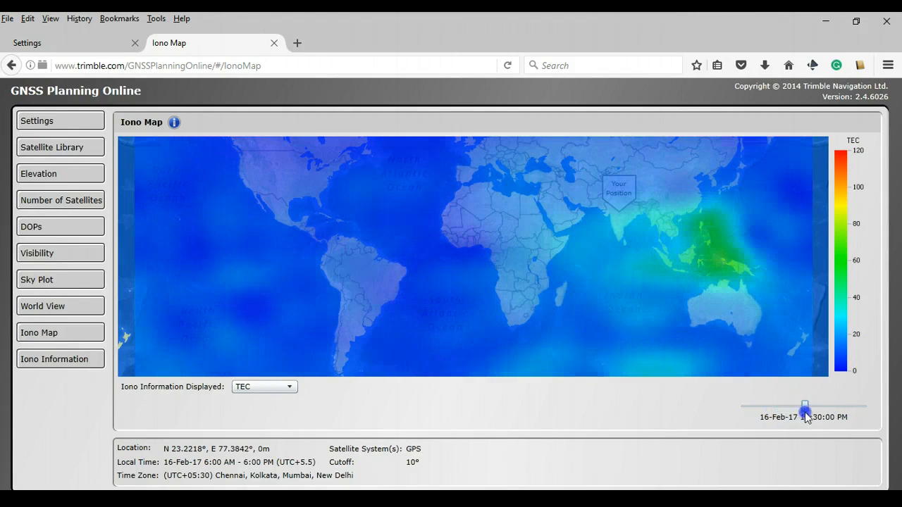
pyautogui.moveTo(806, 406); pyautogui.dragTo(806, 406)
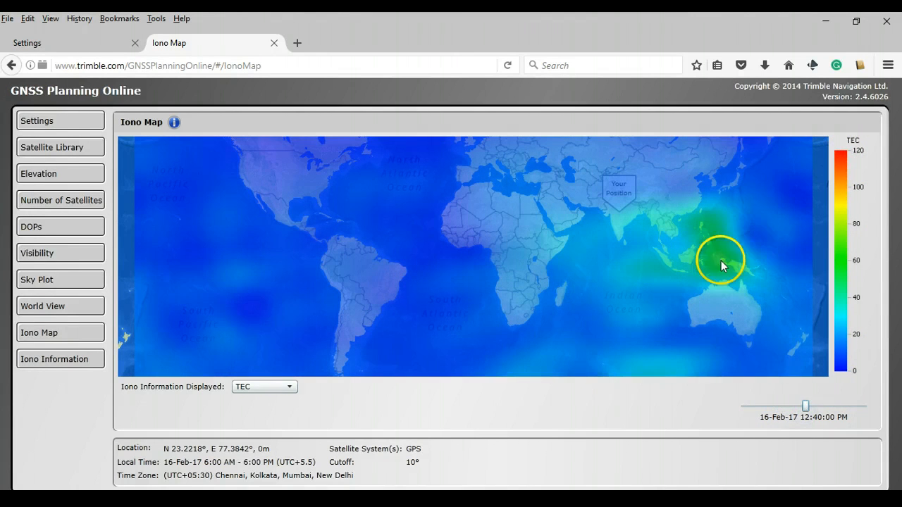
pyautogui.moveTo(806, 406); pyautogui.dragTo(823, 406)
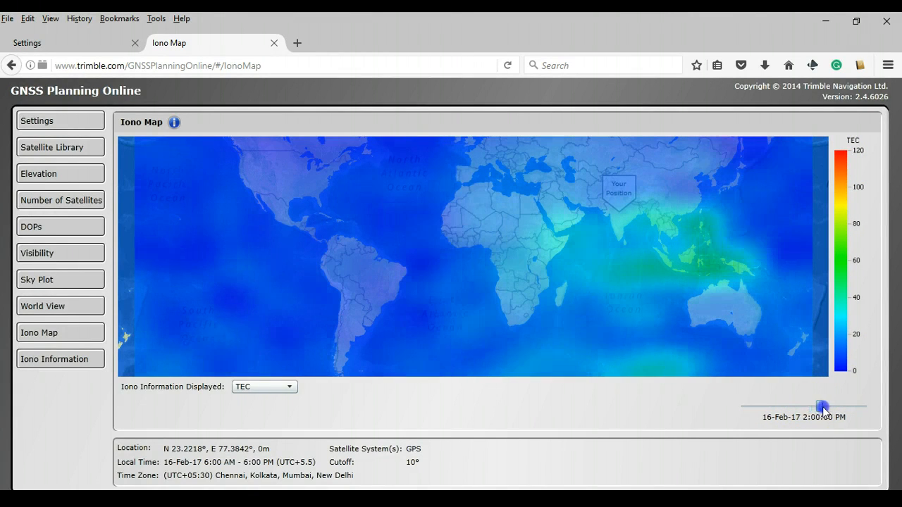
pyautogui.moveTo(823, 405); pyautogui.dragTo(829, 405)
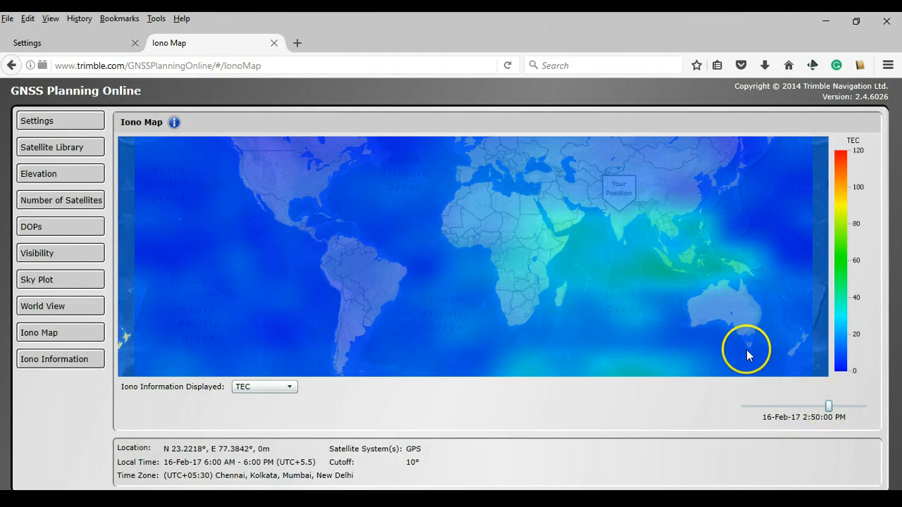
pyautogui.moveTo(629, 228)
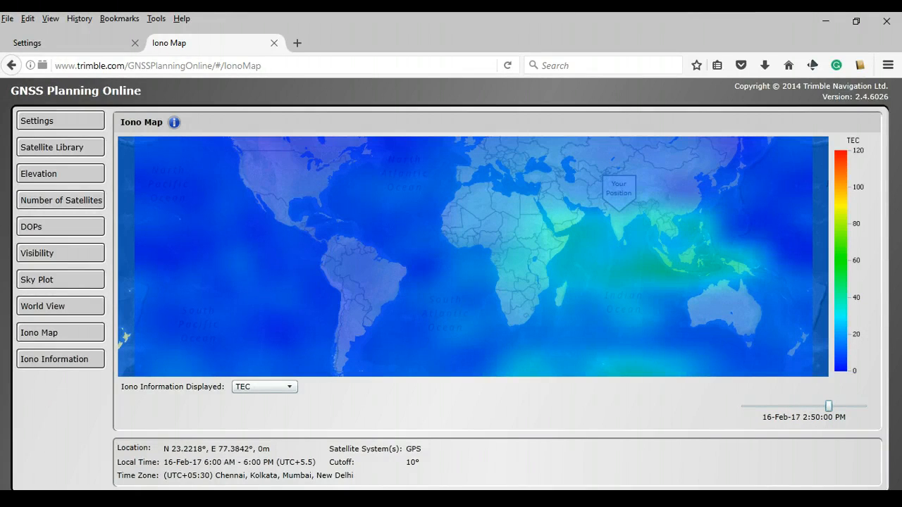
# Set the Iono Information Displayed to Scintillation instead of TEC.
pyautogui.click(263, 386)
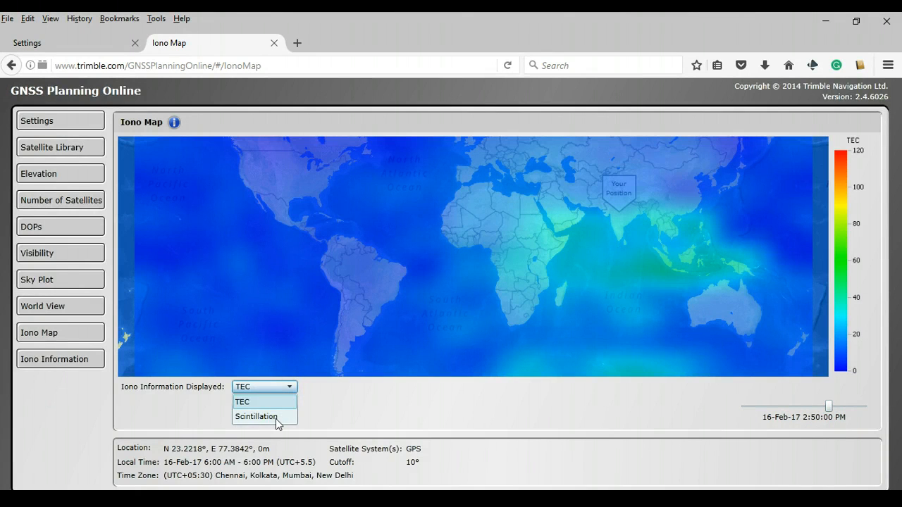
pyautogui.click(256, 416)
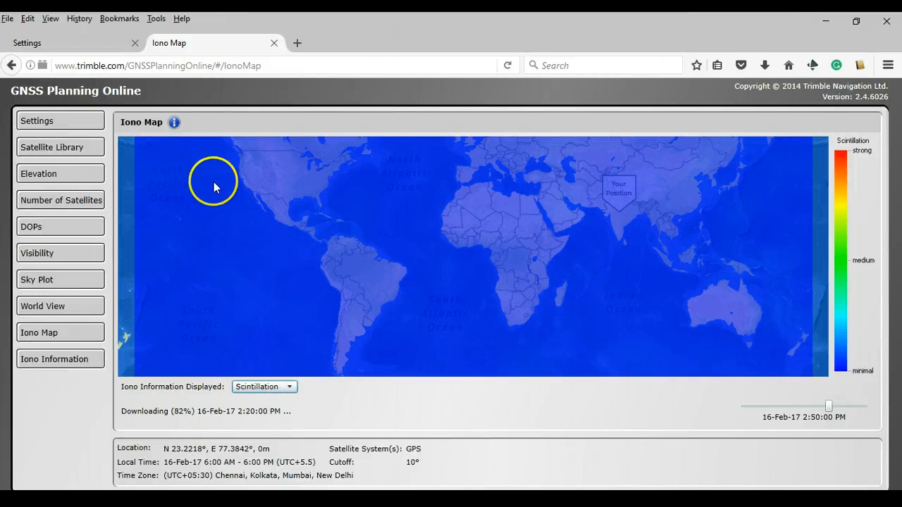
pyautogui.moveTo(175, 121)
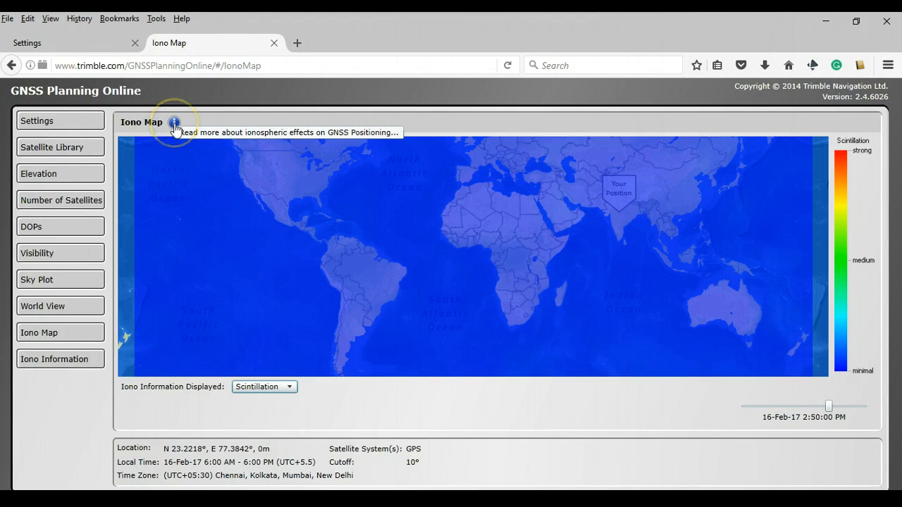
pyautogui.moveTo(362, 313)
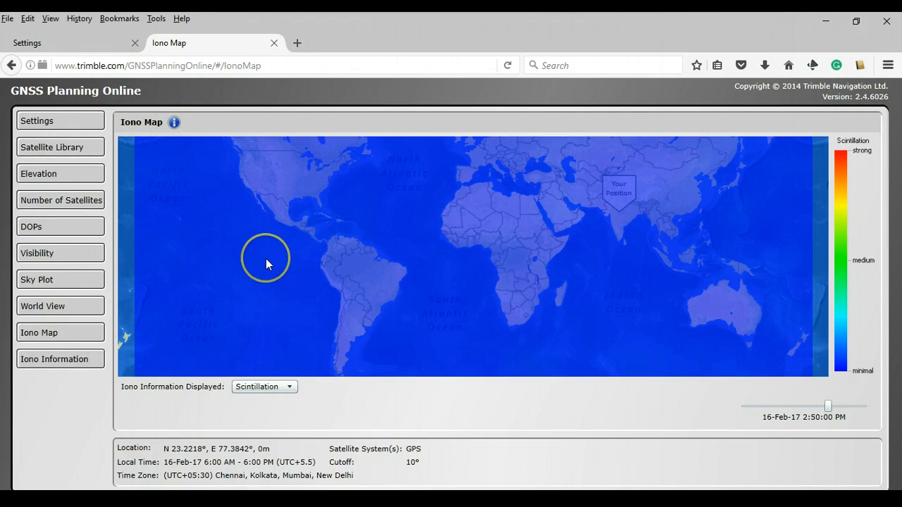
pyautogui.moveTo(208, 290)
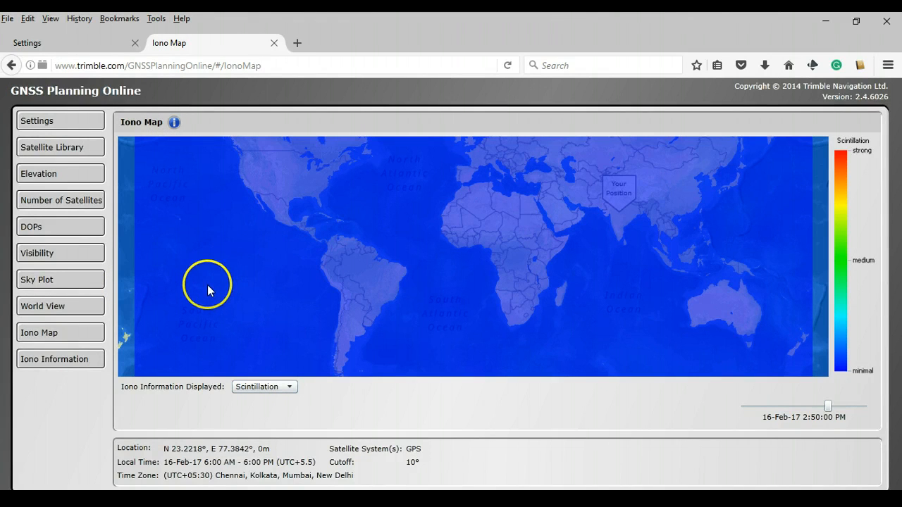